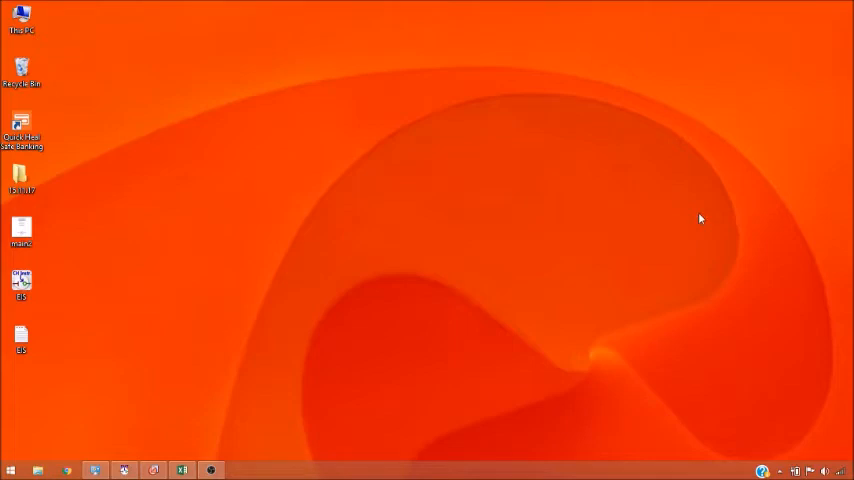
pyautogui.moveTo(47, 269)
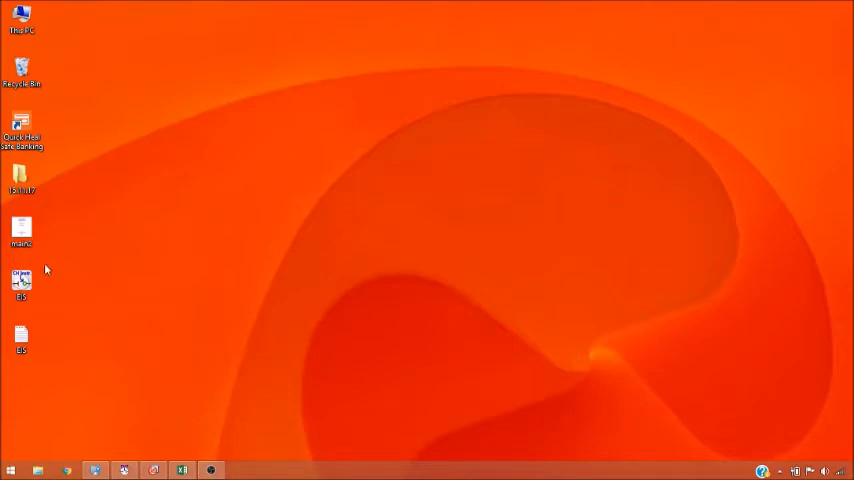
pyautogui.moveTo(33, 313)
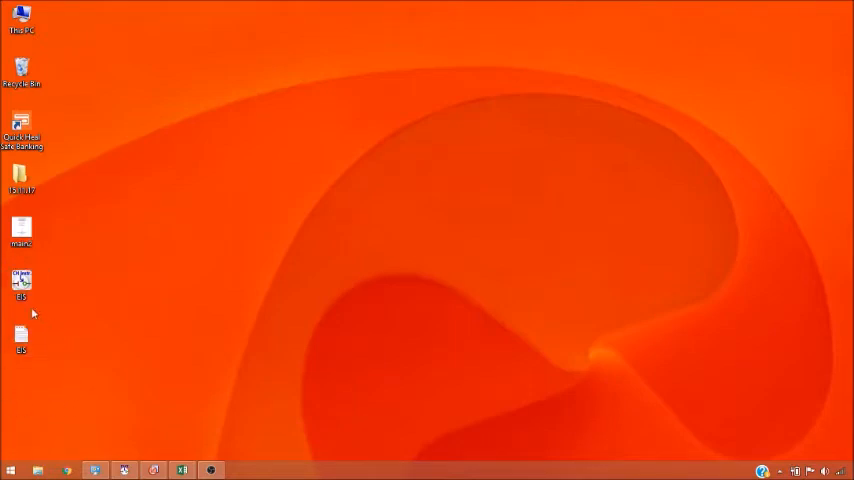
pyautogui.moveTo(6, 374)
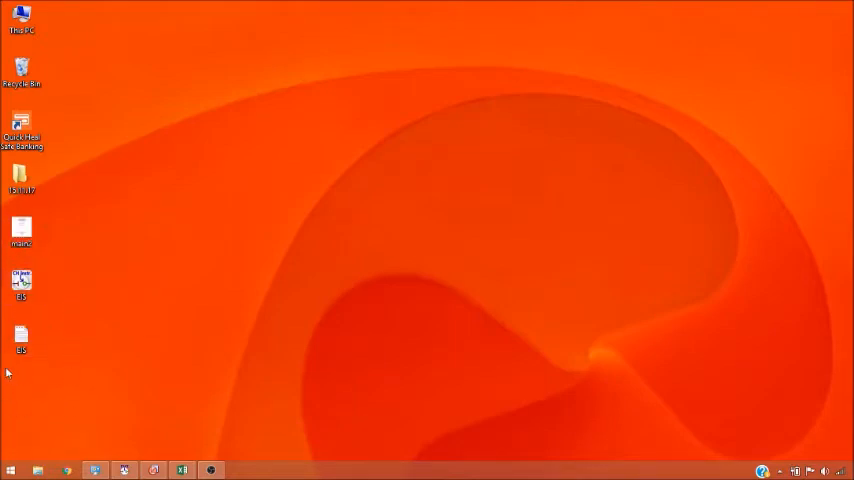
# Launch the EIS measurement file from the desktop into CHI660E.
pyautogui.click(25, 338)
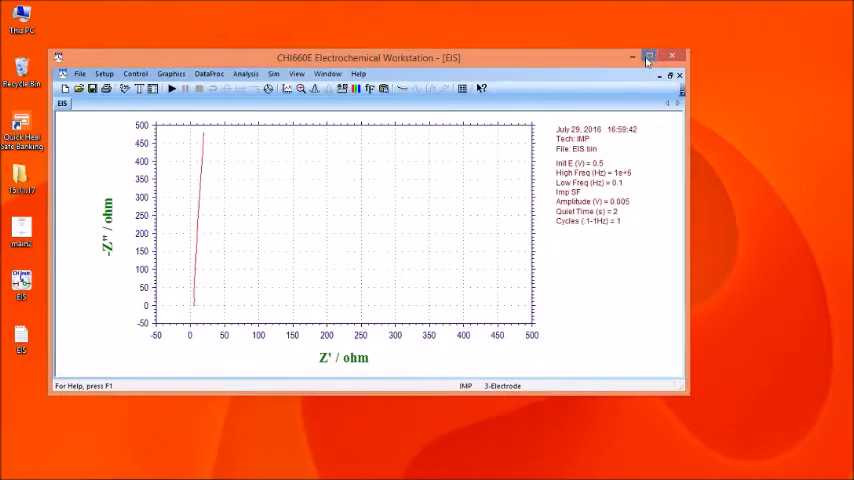
# Maximize CHI660E and switch Graph Options data display to Bode: log Z & Phase vs log freq.
pyautogui.click(645, 55)
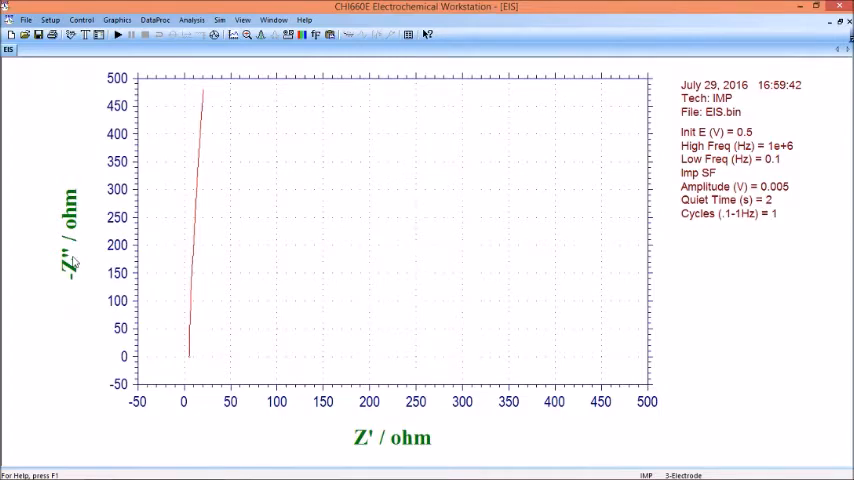
pyautogui.moveTo(400, 447)
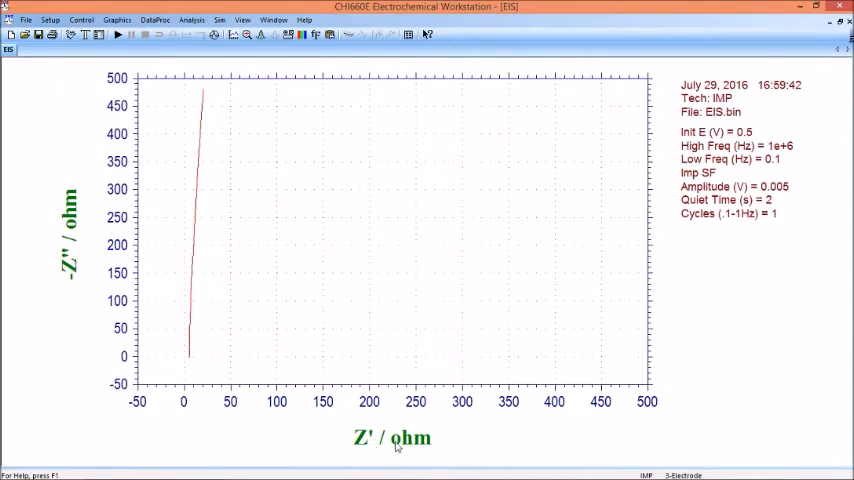
pyautogui.moveTo(205, 330)
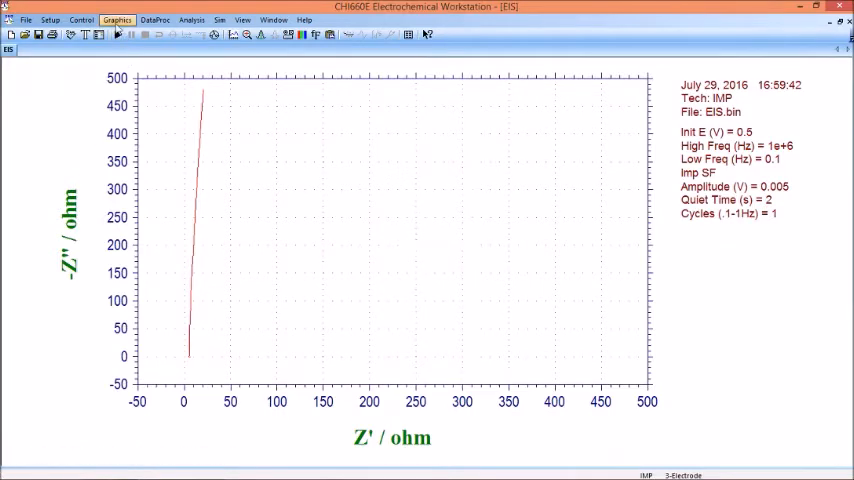
pyautogui.click(122, 18)
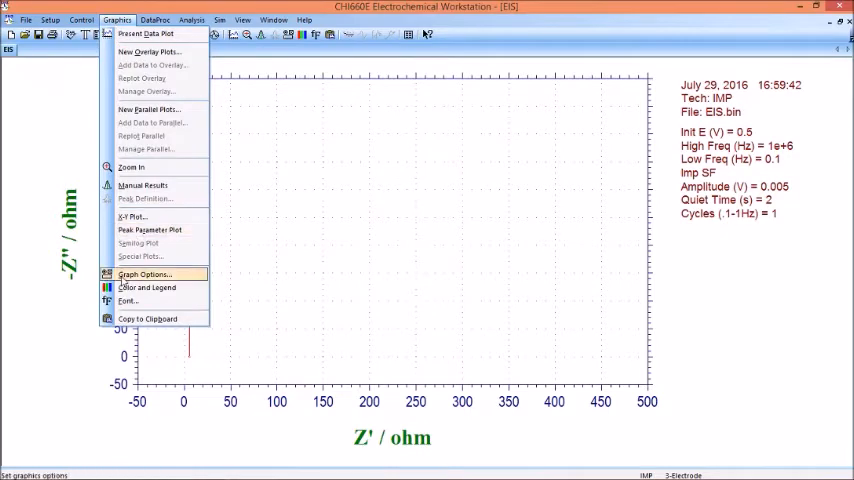
pyautogui.click(145, 274)
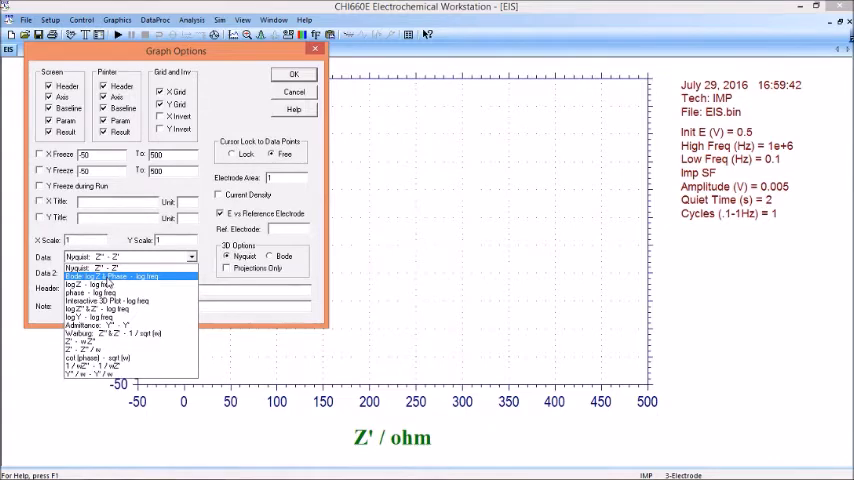
pyautogui.click(120, 278)
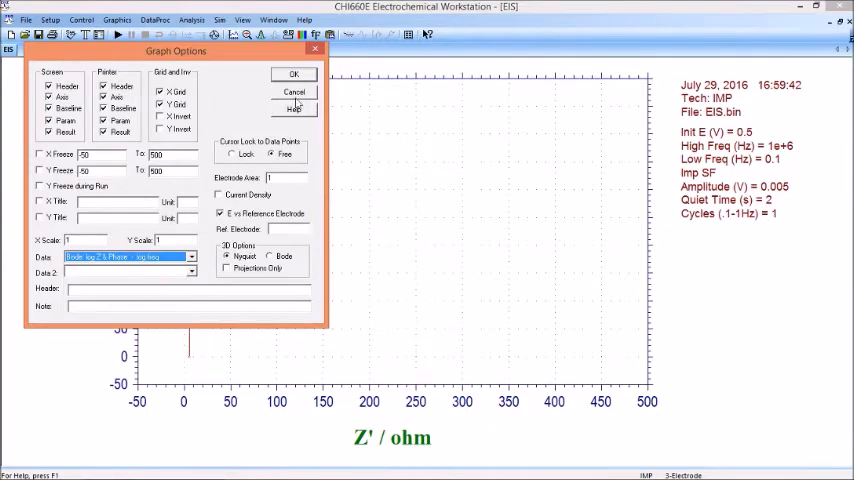
pyautogui.click(293, 74)
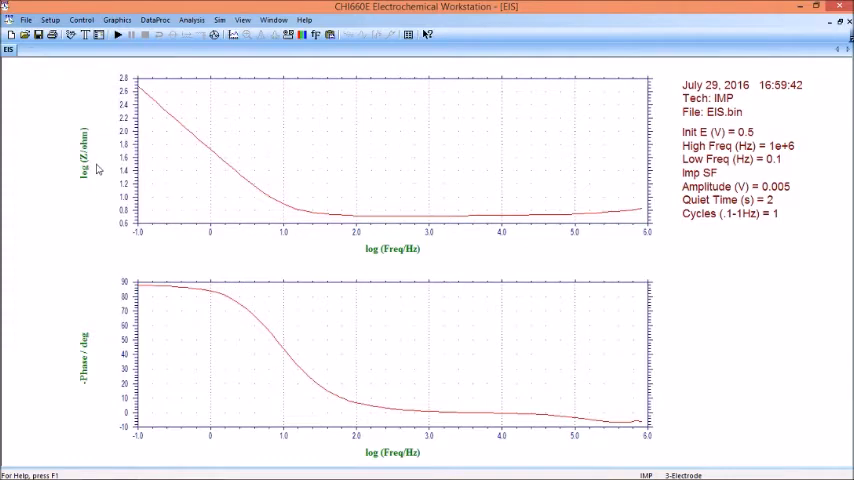
pyautogui.moveTo(424, 262)
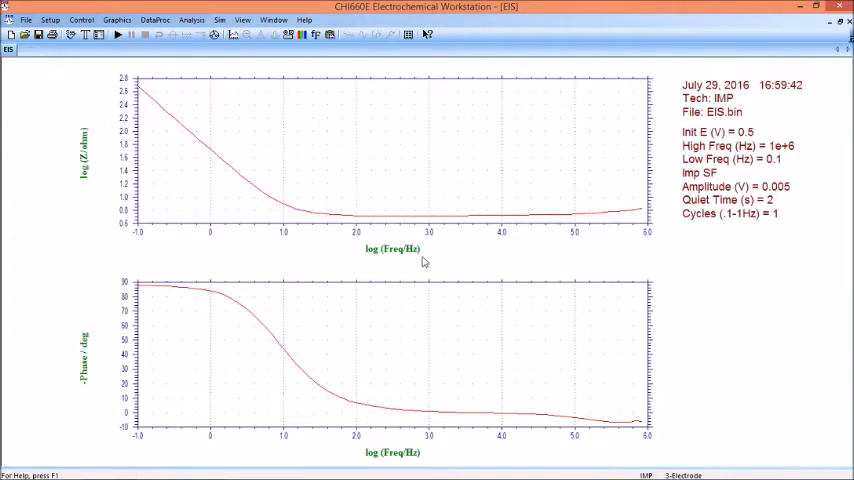
pyautogui.moveTo(410, 472)
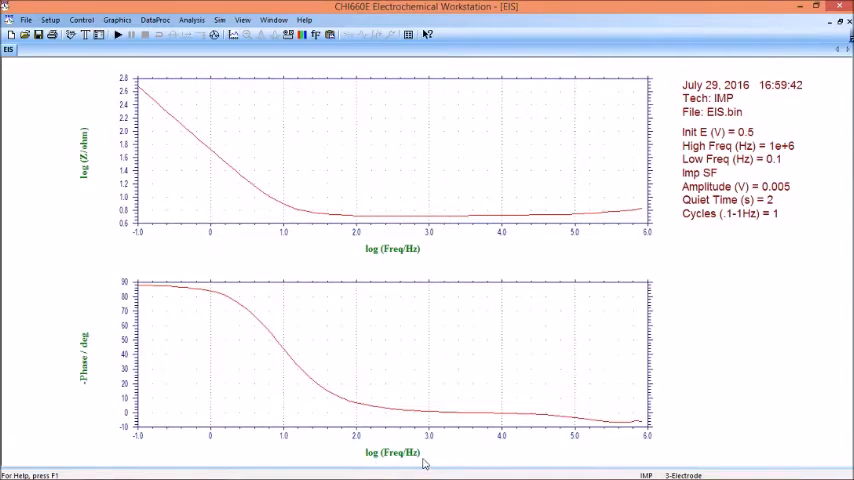
pyautogui.moveTo(405, 469)
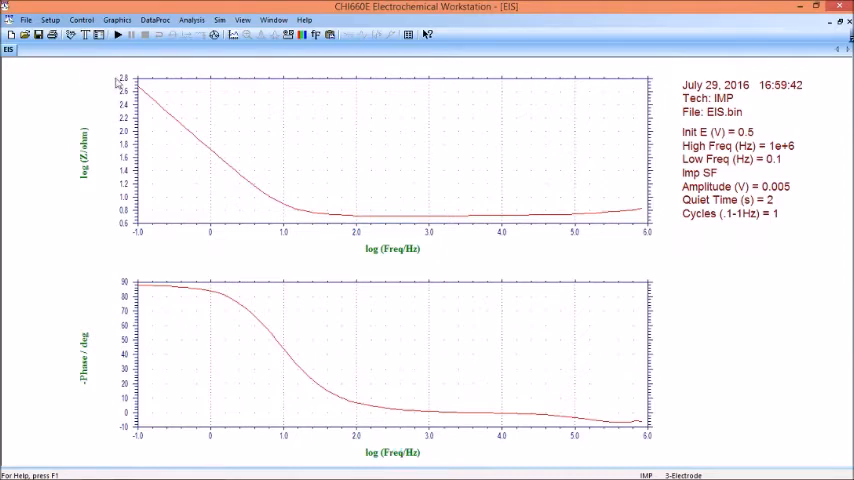
pyautogui.moveTo(155, 371)
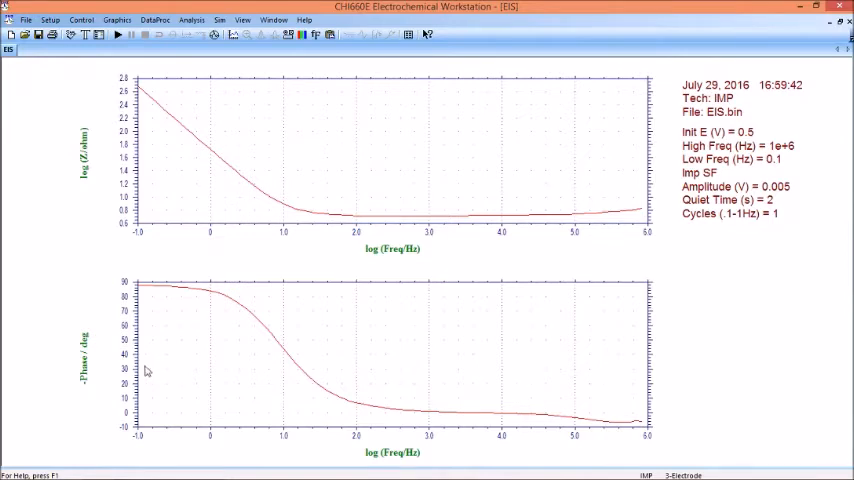
pyautogui.click(844, 8)
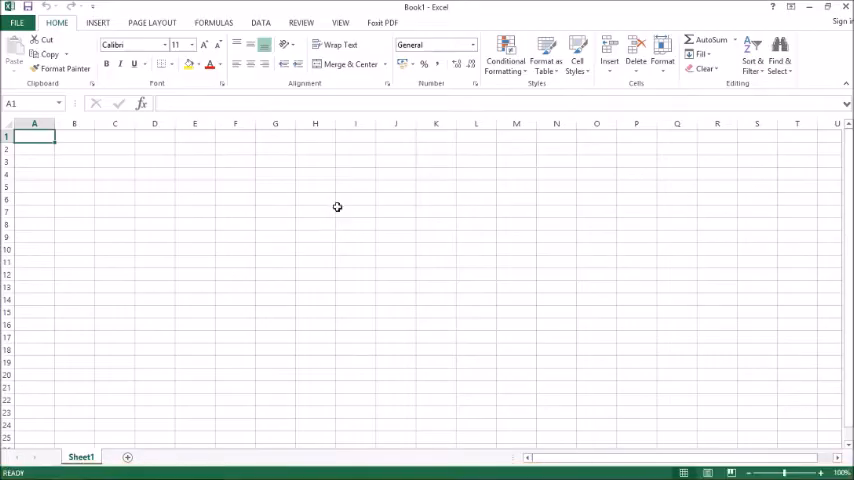
pyautogui.moveTo(337, 203)
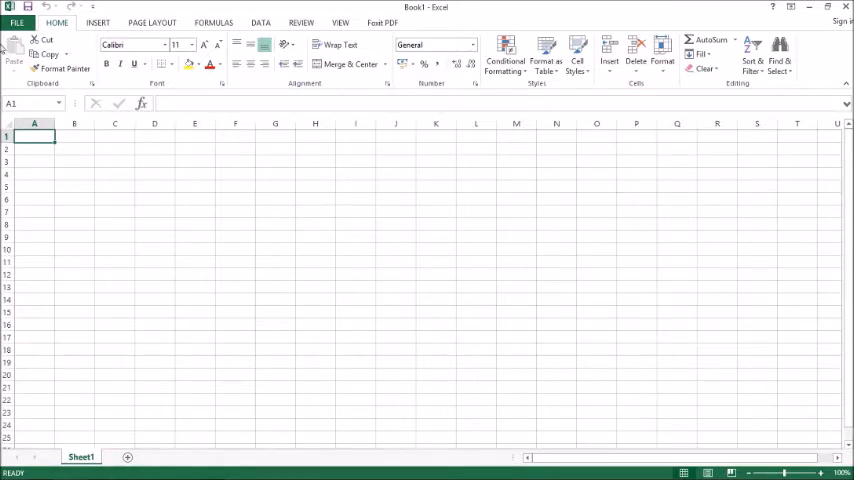
# Import EIS.txt through the Text Import Wizard as delimited data split at tabs and commas.
pyautogui.click(15, 22)
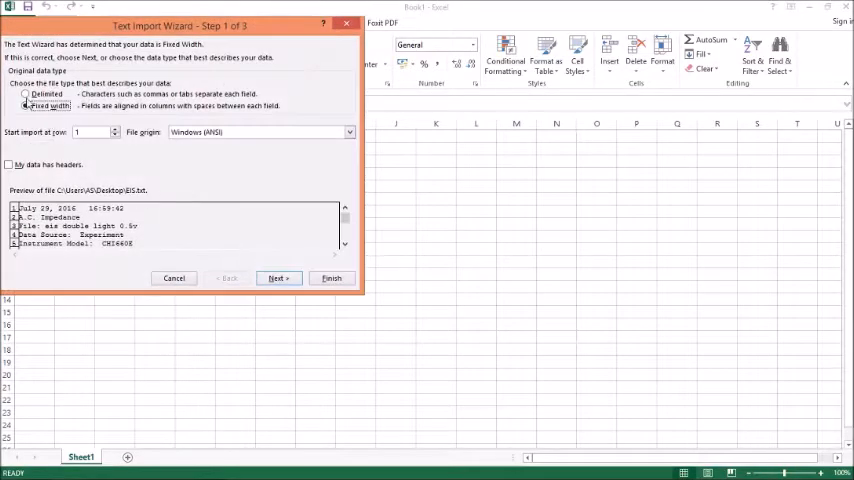
pyautogui.click(31, 92)
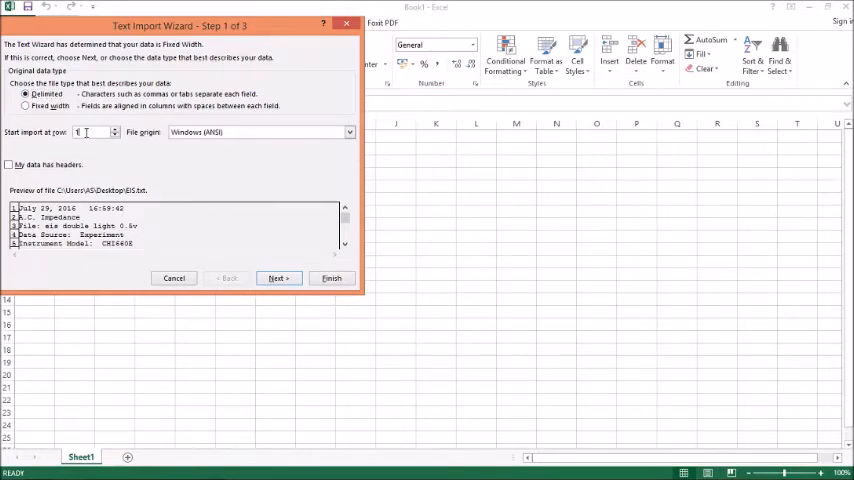
pyautogui.click(278, 278)
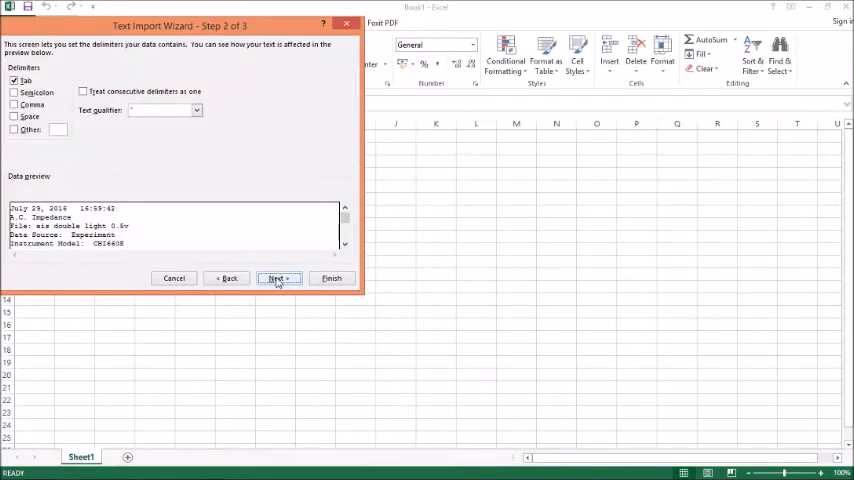
pyautogui.click(14, 104)
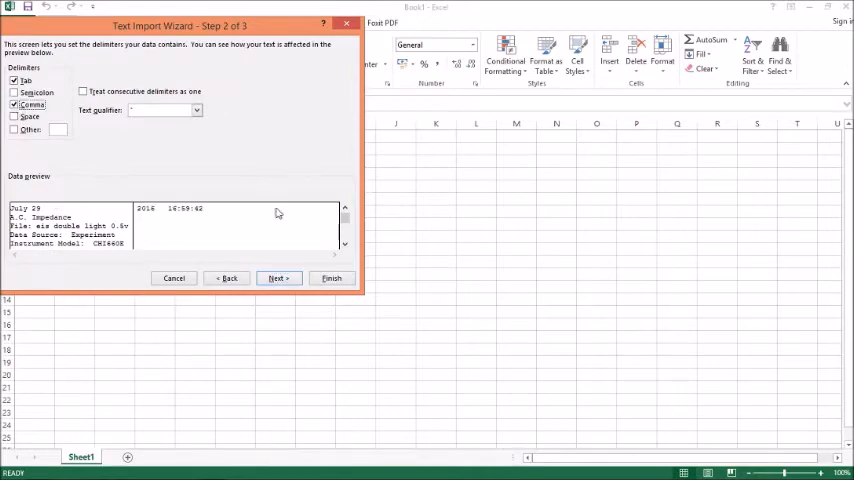
pyautogui.click(278, 278)
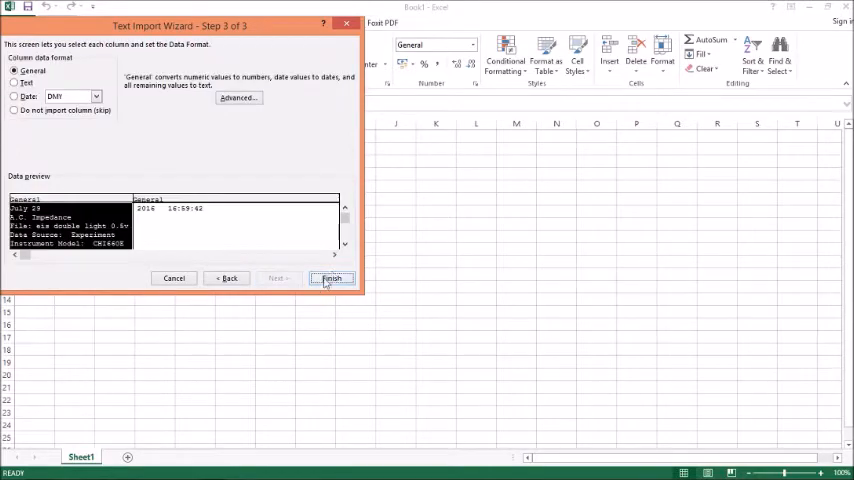
pyautogui.click(331, 278)
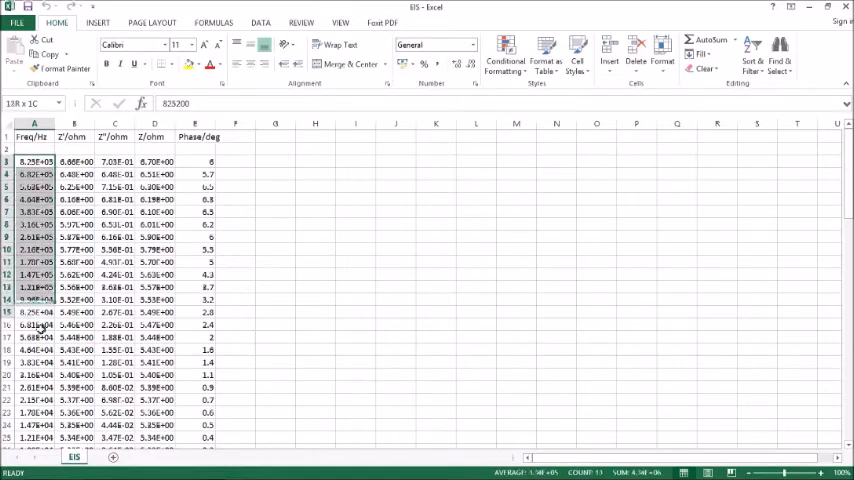
# Scroll the imported EIS sheet to review the frequency column before copying it.
pyautogui.scroll(-3)
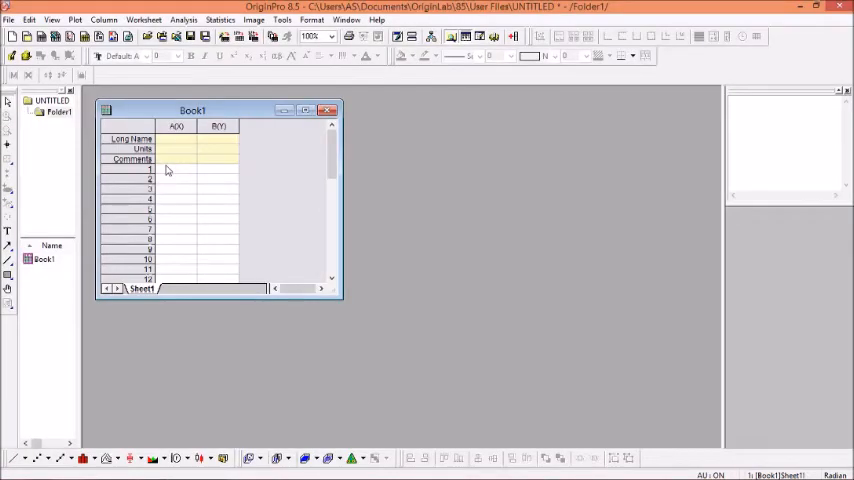
# Paste frequency into column A and phase into column B of Book1.
pyautogui.click(177, 169)
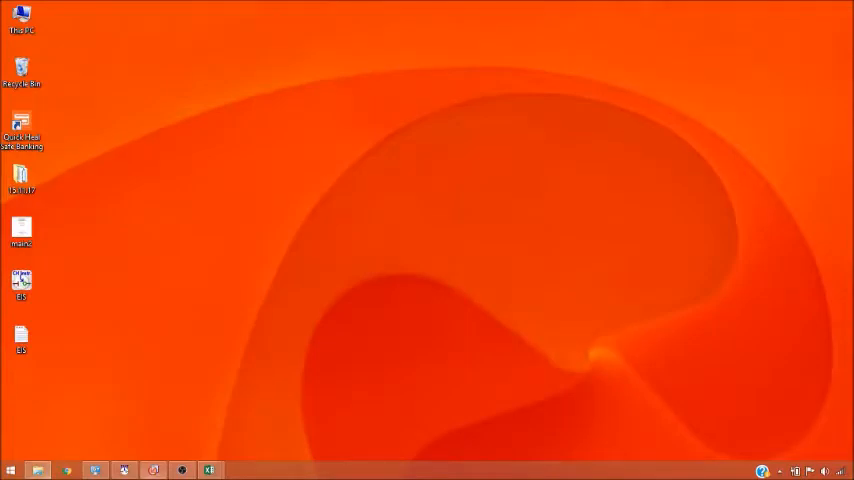
pyautogui.doubleClick(22, 283)
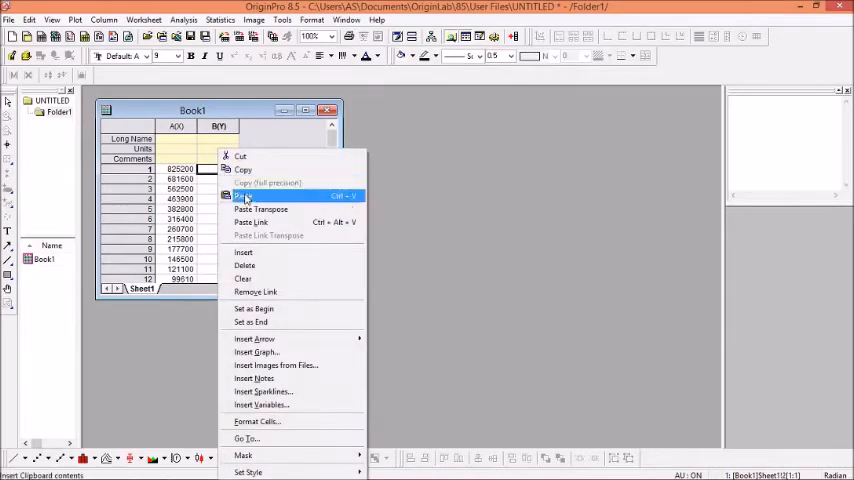
pyautogui.click(238, 195)
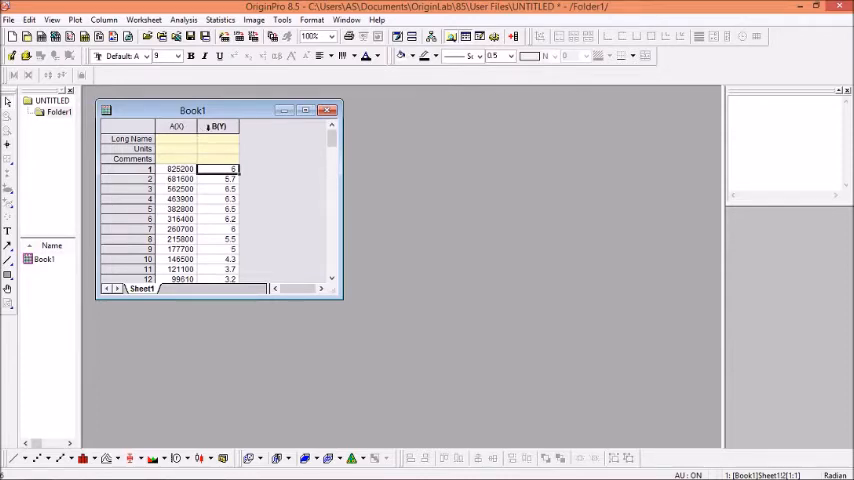
# Negate column B with Set Column Values so it holds -phase.
pyautogui.rightClick(218, 126)
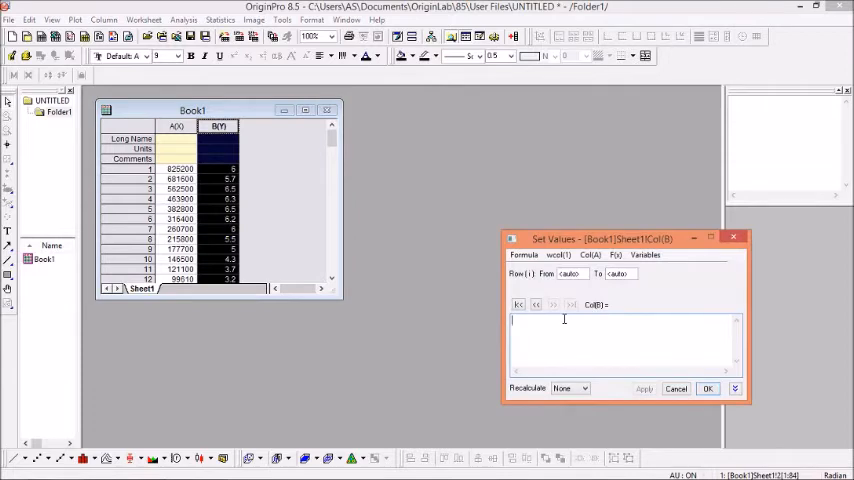
pyautogui.write('1*Col(B')
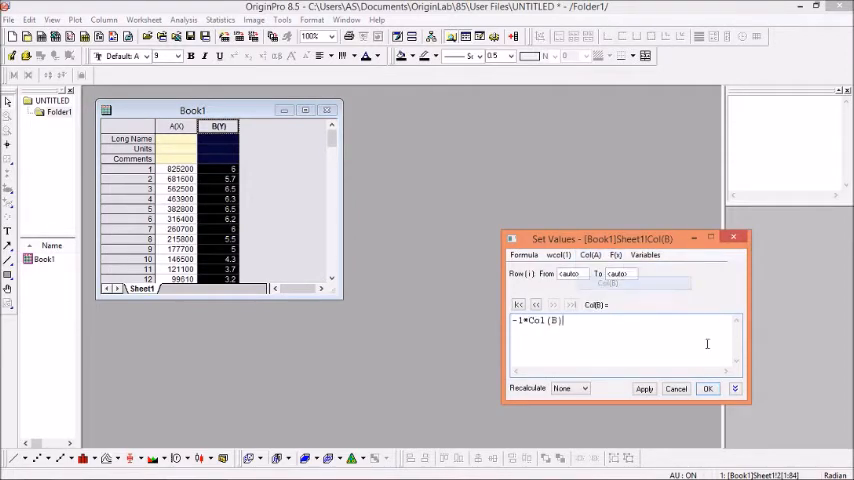
pyautogui.click(710, 388)
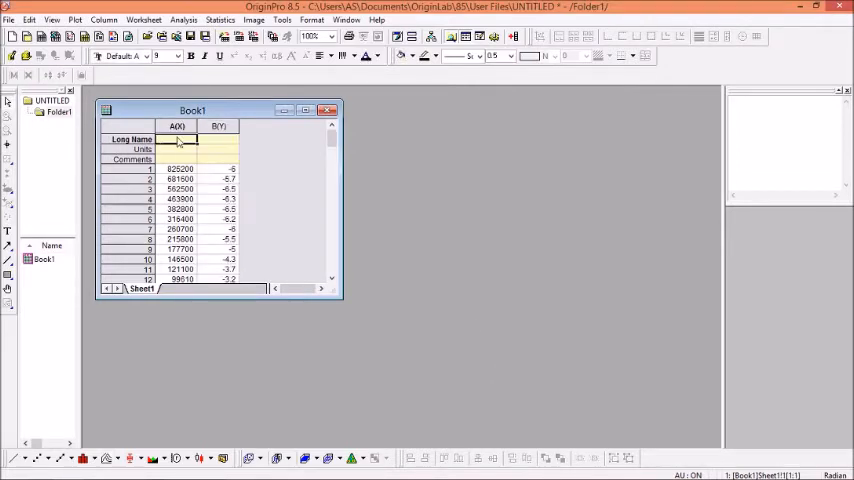
# Label column A Frequency and column B -phase with units degree.
pyautogui.write('FRe')
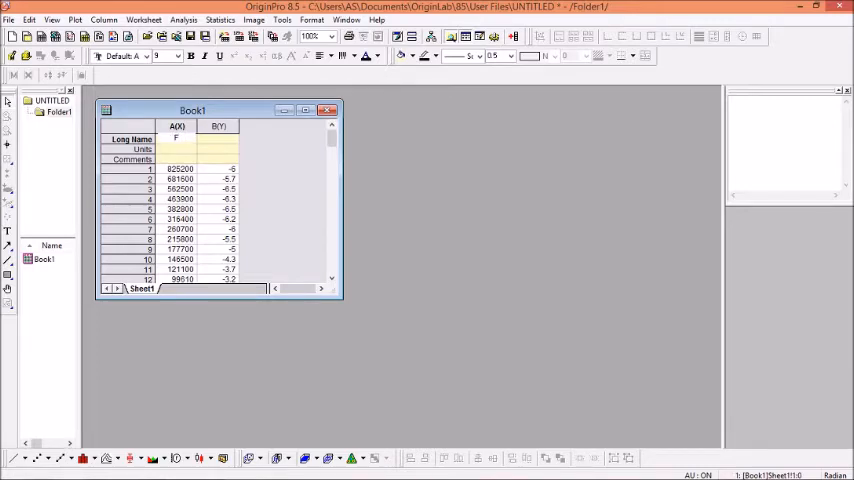
pyautogui.write('Frequency')
pyautogui.click(177, 149)
pyautogui.write('Hz')
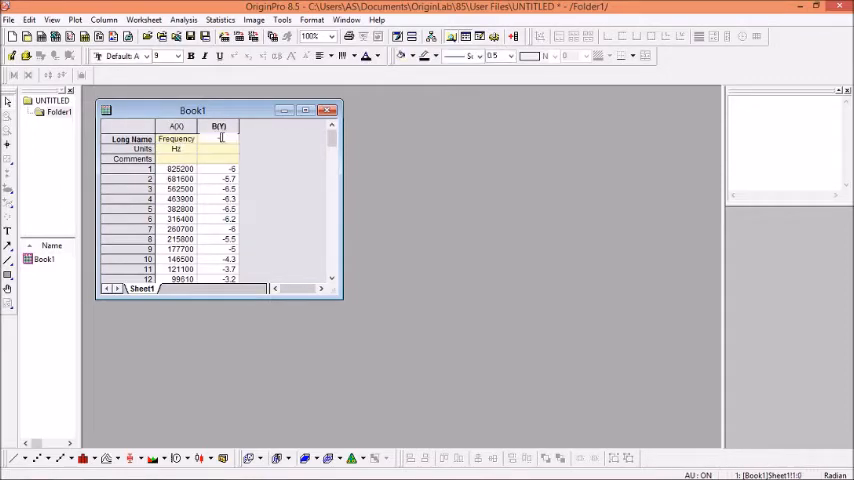
pyautogui.write('phase')
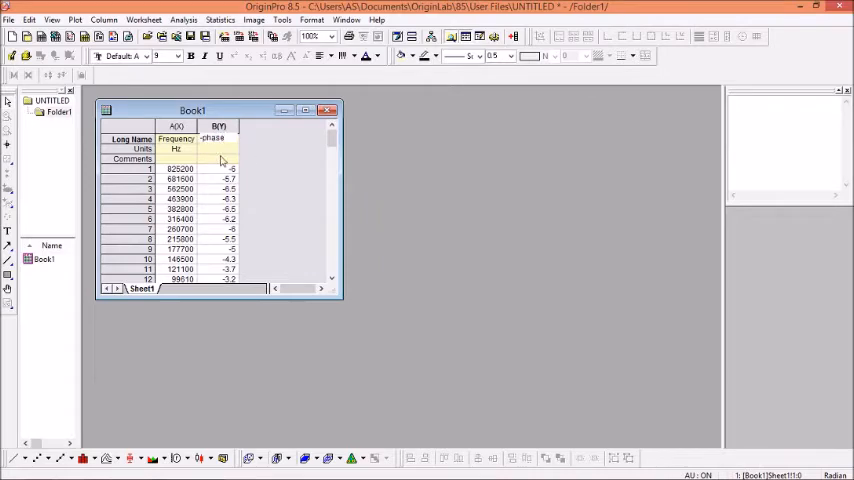
pyautogui.click(218, 149)
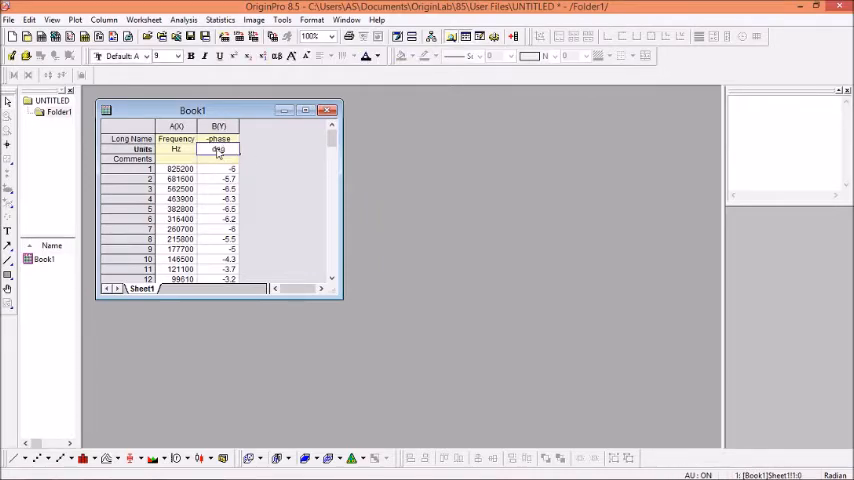
pyautogui.write('degree')
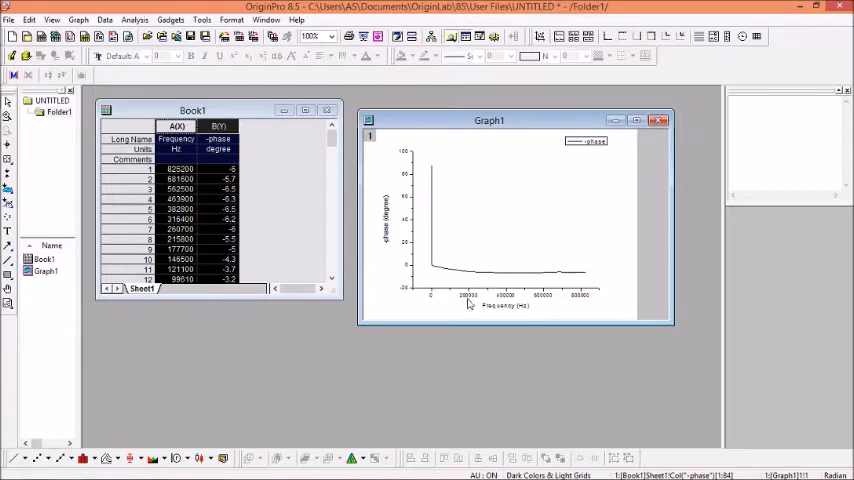
pyautogui.moveTo(573, 302)
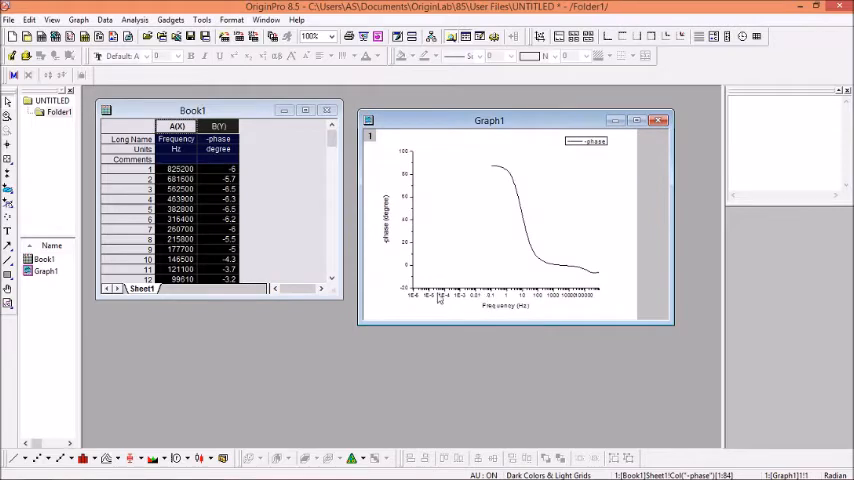
pyautogui.moveTo(490, 305)
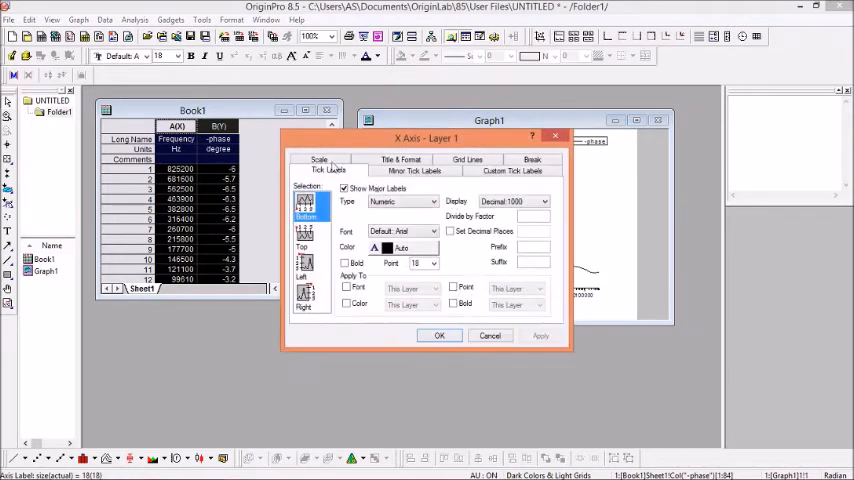
# Set Graph1's log frequency axis range from 0.1 to 900000.
pyautogui.click(320, 169)
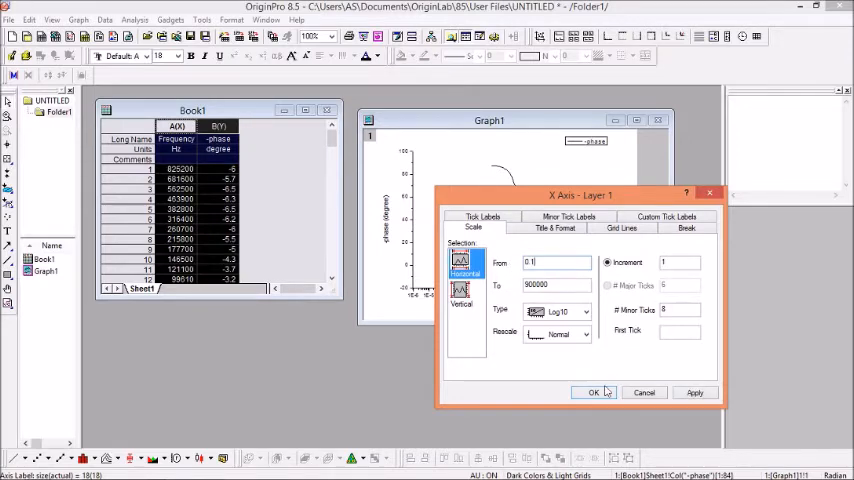
pyautogui.click(591, 392)
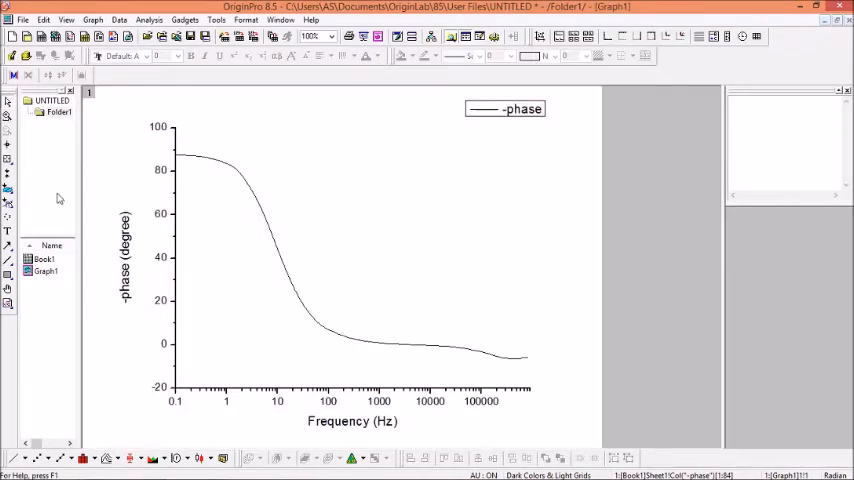
pyautogui.moveTo(178, 184)
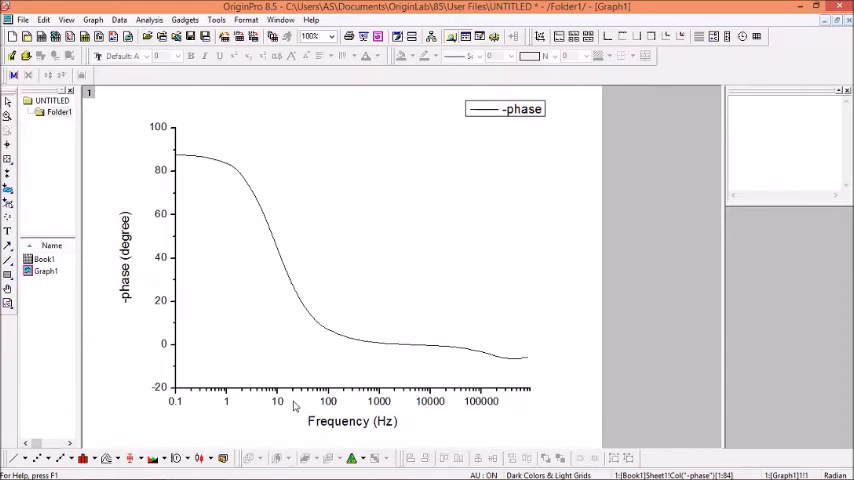
pyautogui.moveTo(165, 152)
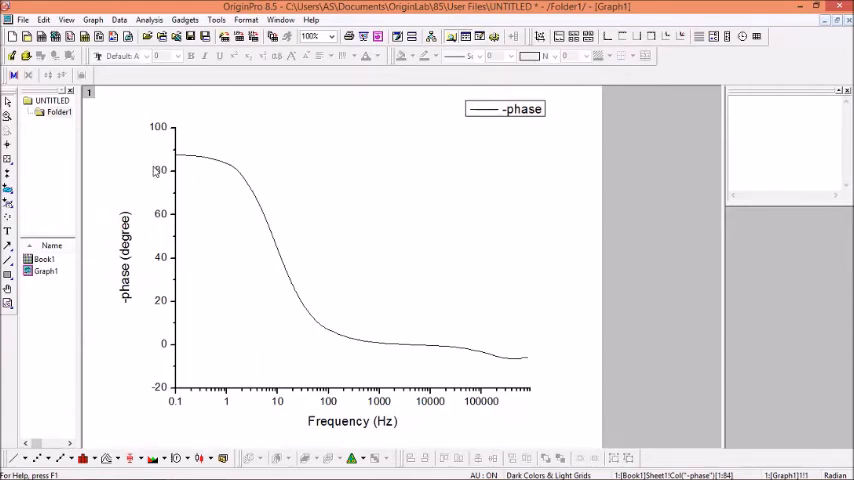
pyautogui.moveTo(332, 379)
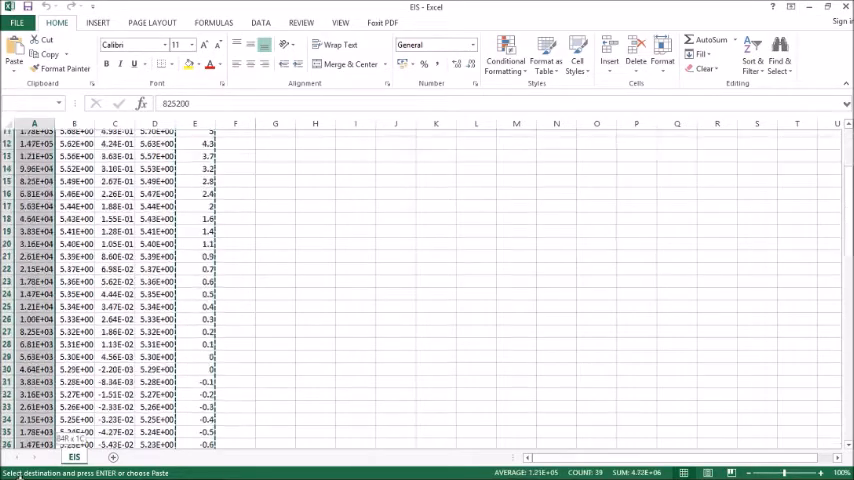
# Scroll the EIS sheet to the frequency data before copying it.
pyautogui.scroll(-3)
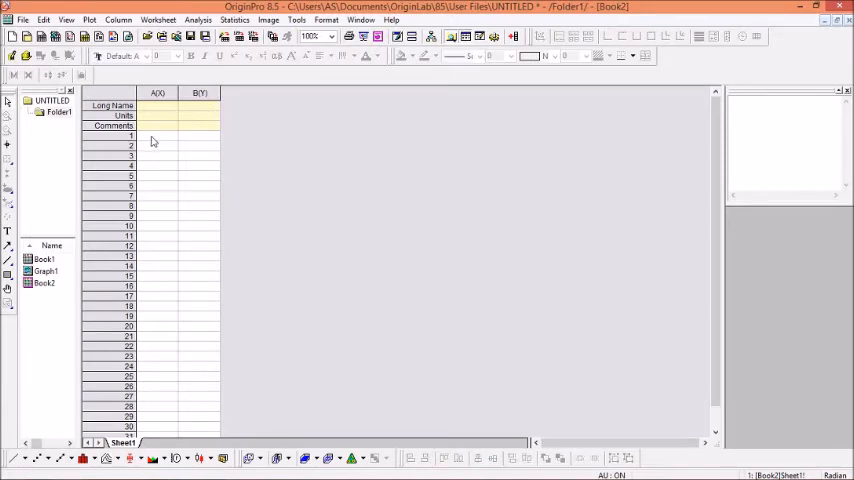
# Paste frequency into column A and impedance into column B of Book2, naming column A Frequency.
pyautogui.click(157, 136)
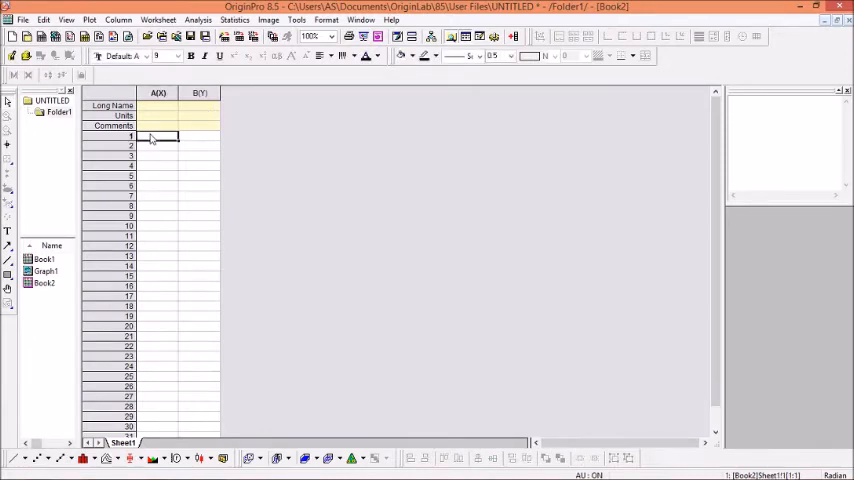
pyautogui.rightClick(158, 137)
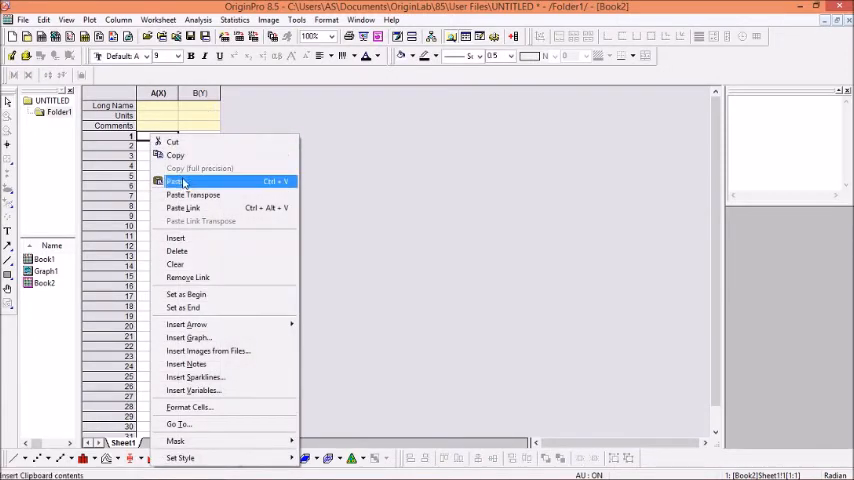
pyautogui.click(175, 181)
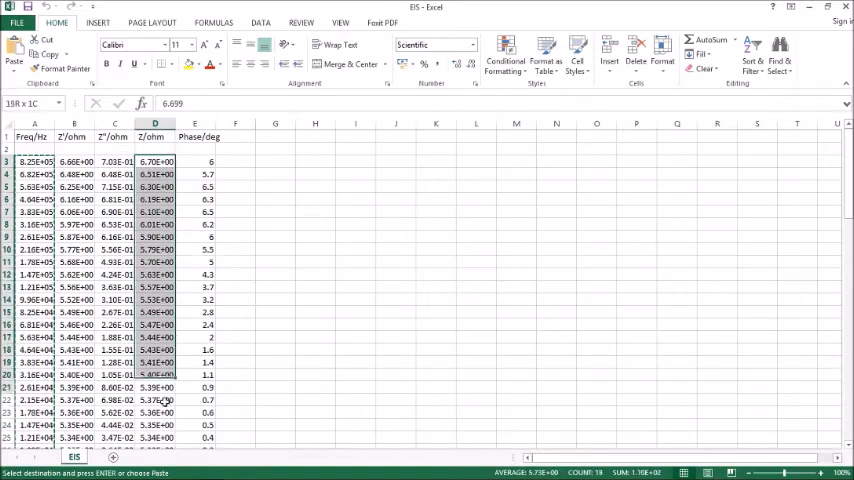
pyautogui.scroll(-3)
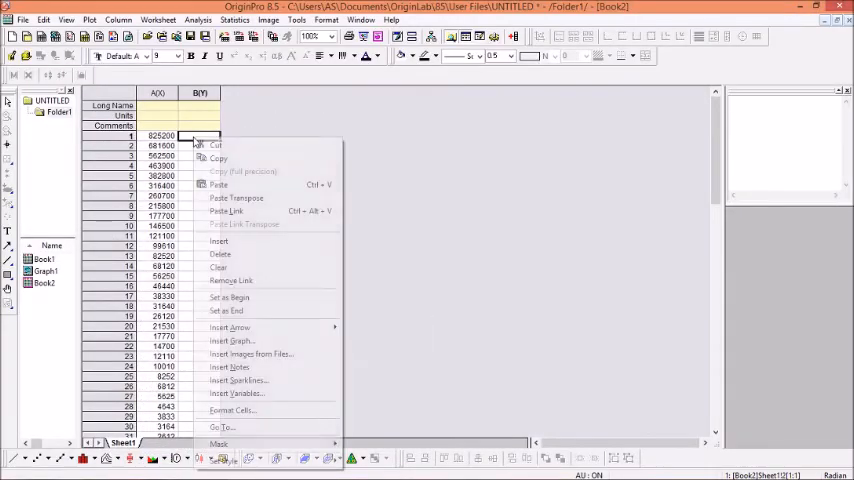
pyautogui.click(218, 184)
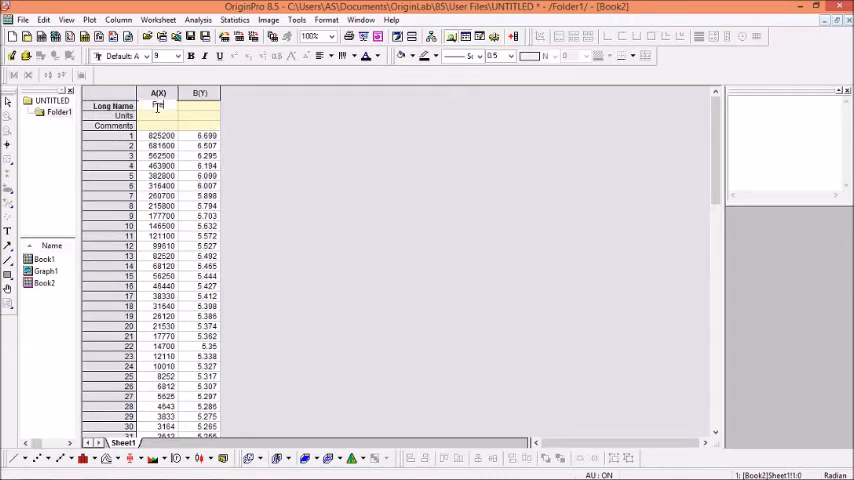
pyautogui.write('Frequen')
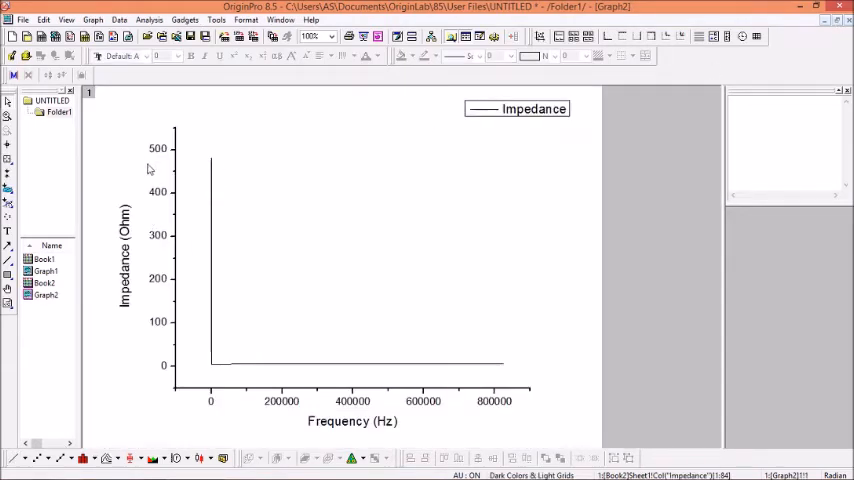
pyautogui.moveTo(155, 340)
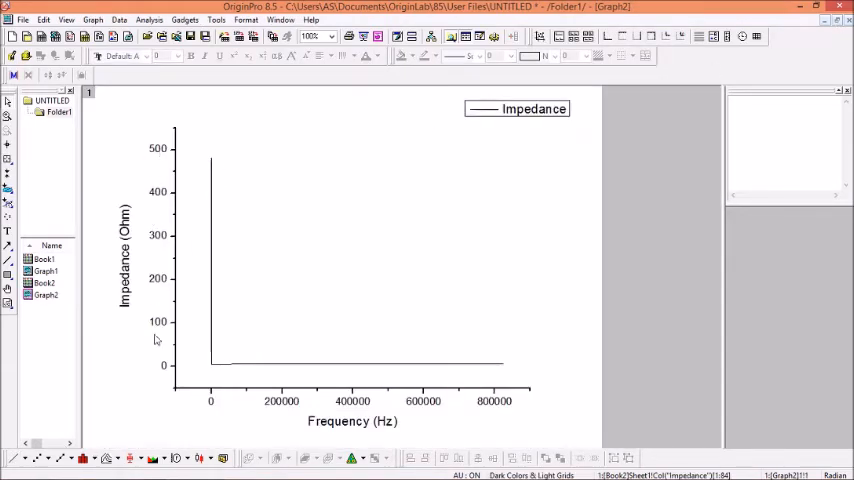
pyautogui.moveTo(163, 154)
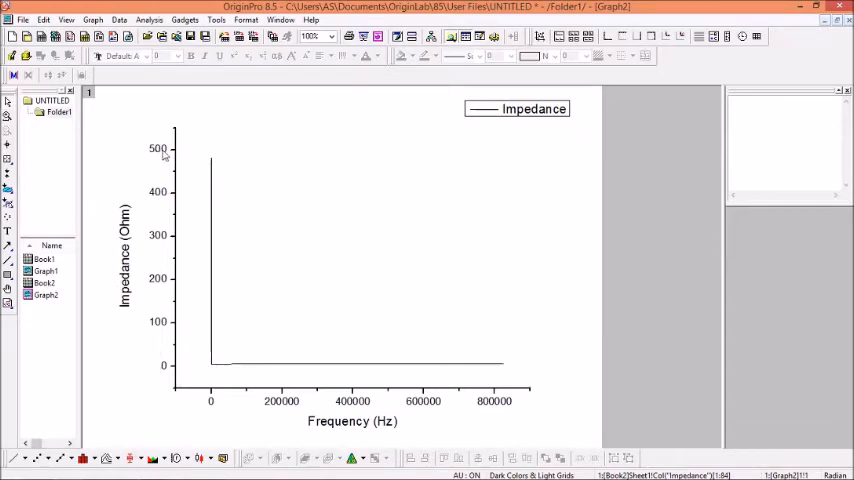
pyautogui.moveTo(303, 404)
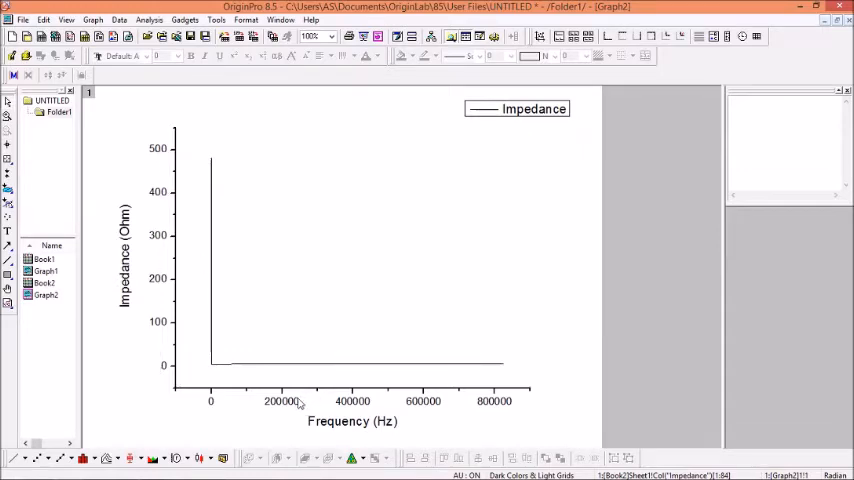
# Set both Graph2 axes to Log10 scale type.
pyautogui.doubleClick(155, 150)
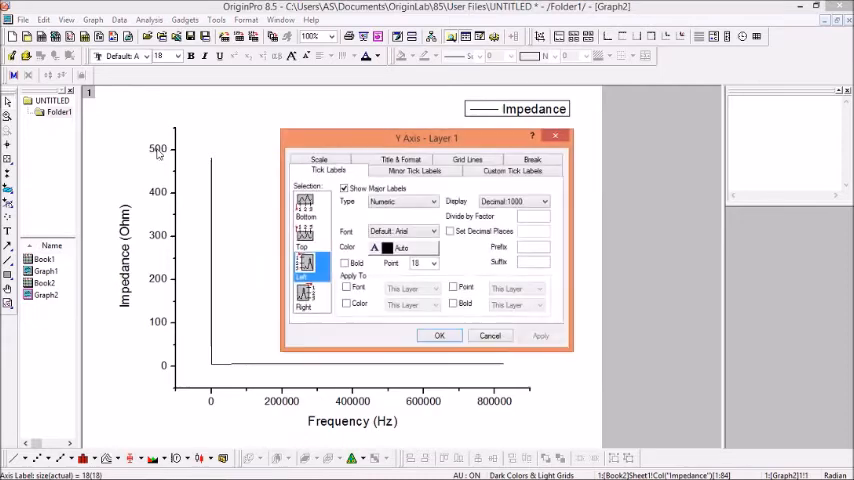
pyautogui.click(319, 170)
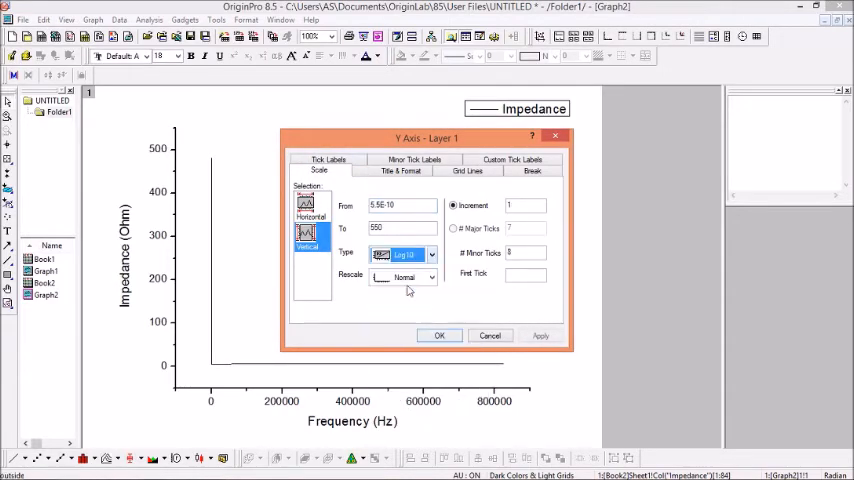
pyautogui.click(310, 204)
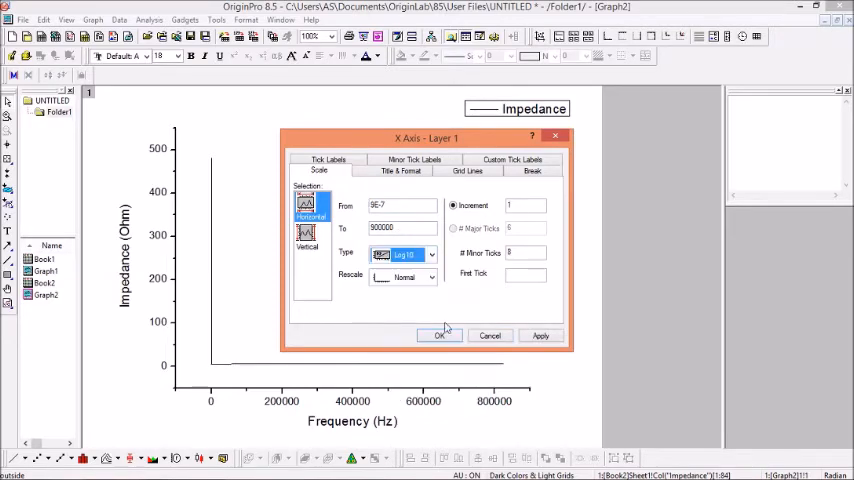
pyautogui.click(439, 335)
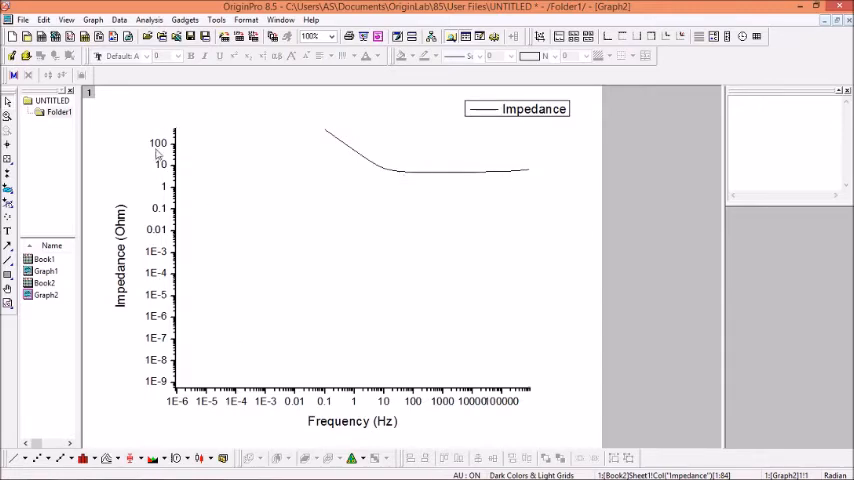
pyautogui.moveTo(349, 393)
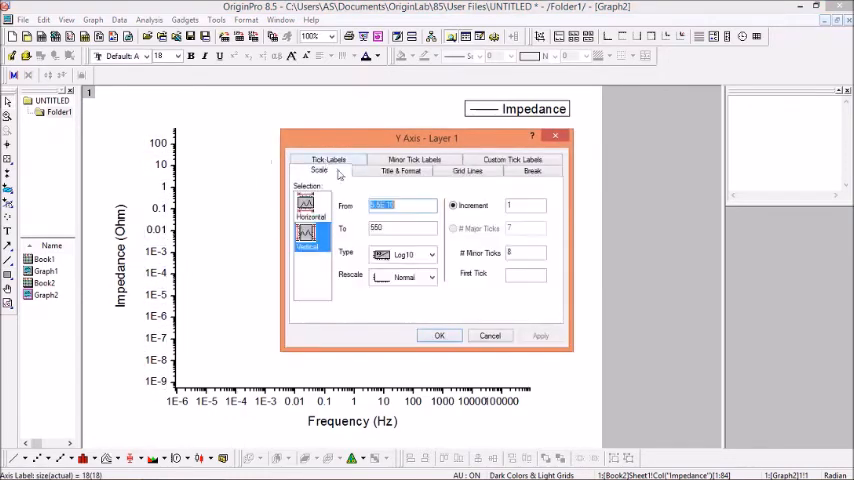
# Set the impedance axis lower limit to 1 and frequency lower limit to 0.001.
pyautogui.click(400, 205)
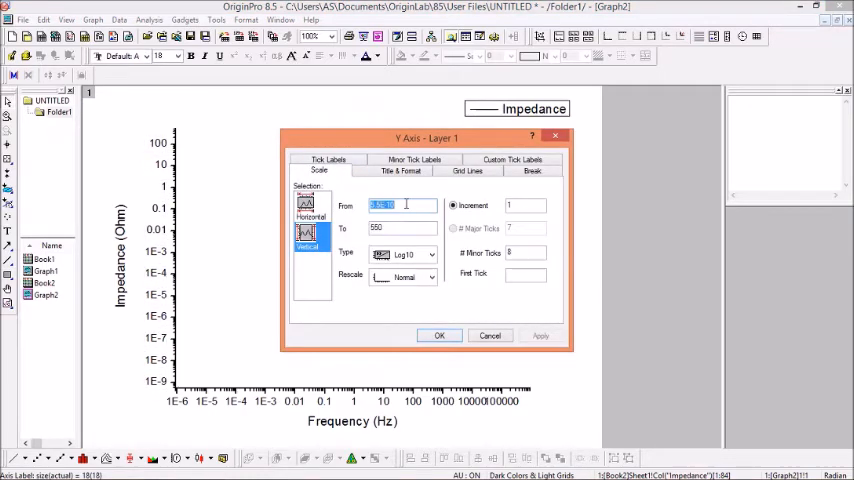
pyautogui.write('1')
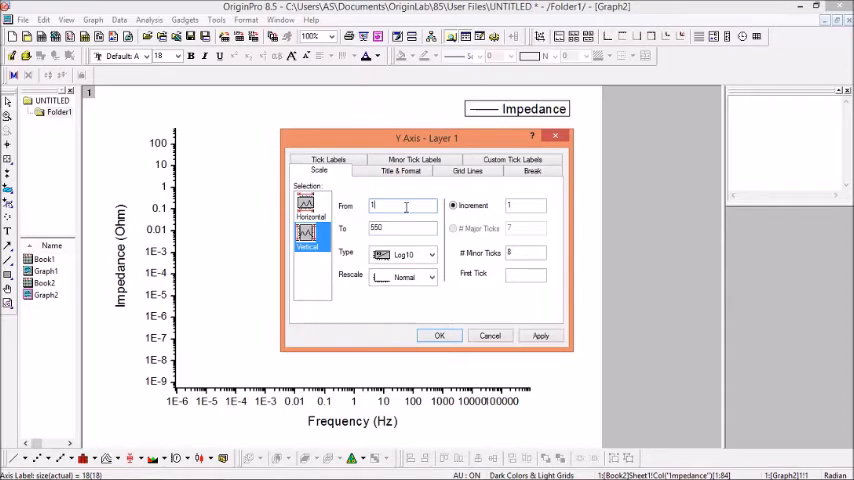
pyautogui.moveTo(427, 138); pyautogui.dragTo(482, 197)
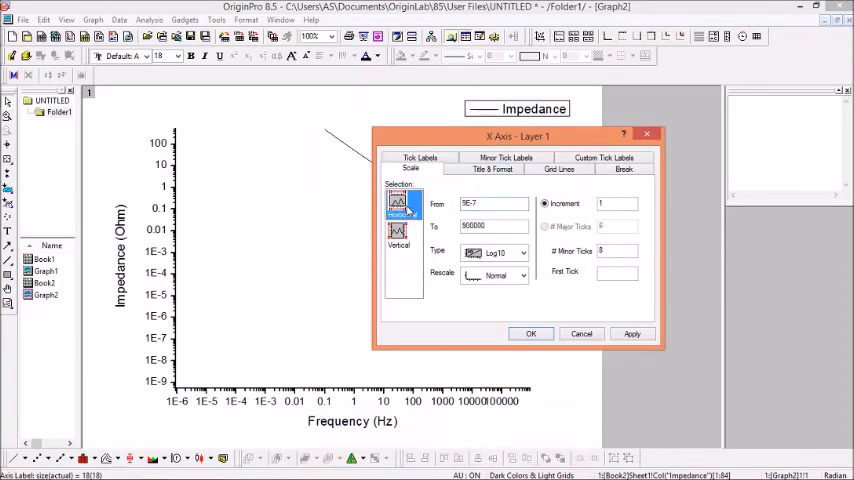
pyautogui.moveTo(517, 135); pyautogui.dragTo(592, 151)
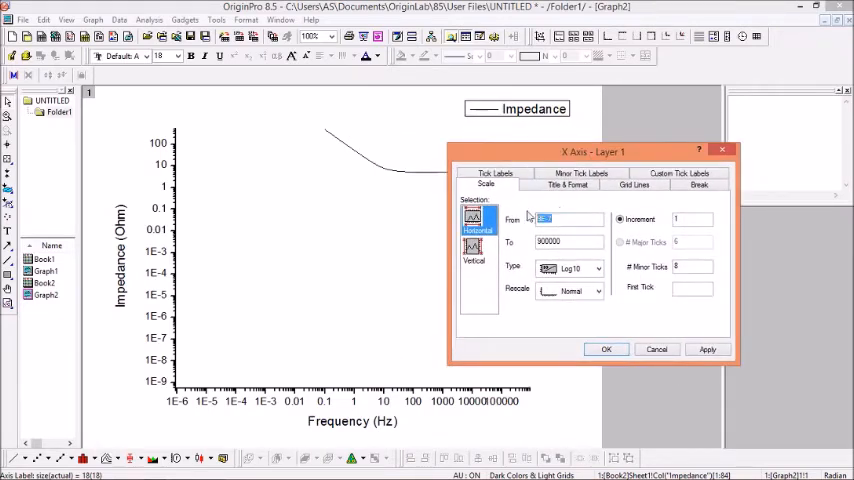
pyautogui.write('0.001')
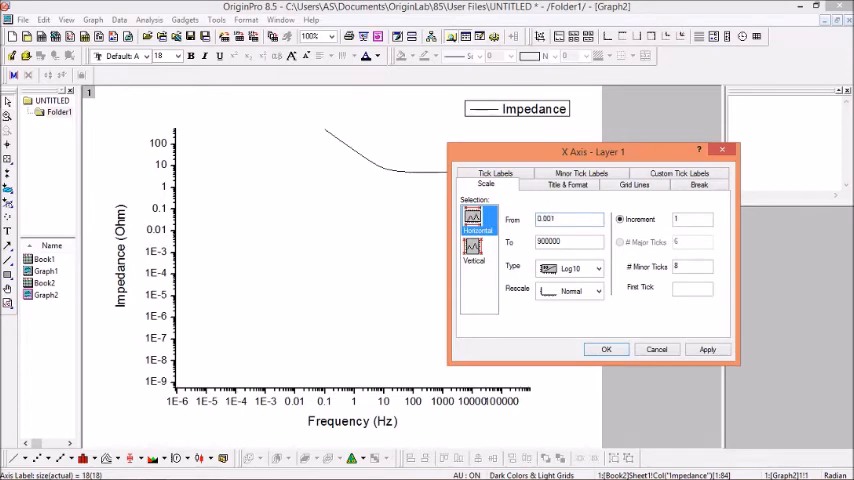
pyautogui.click(606, 349)
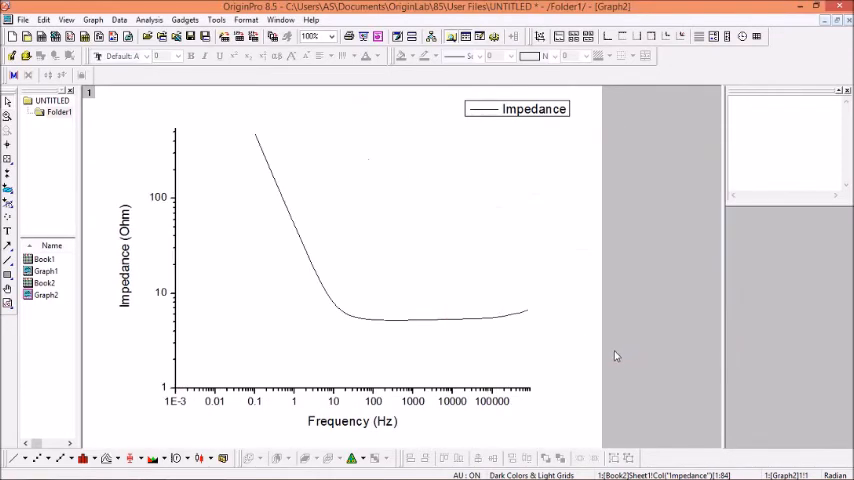
pyautogui.moveTo(323, 319)
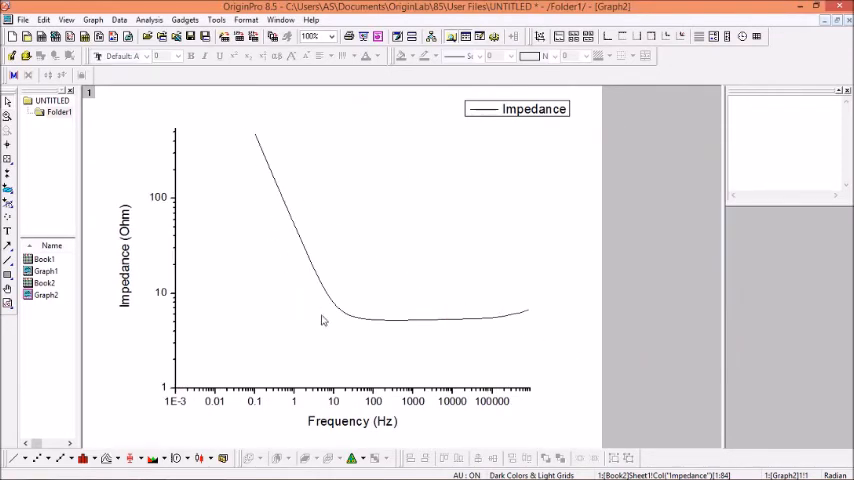
pyautogui.moveTo(256, 403)
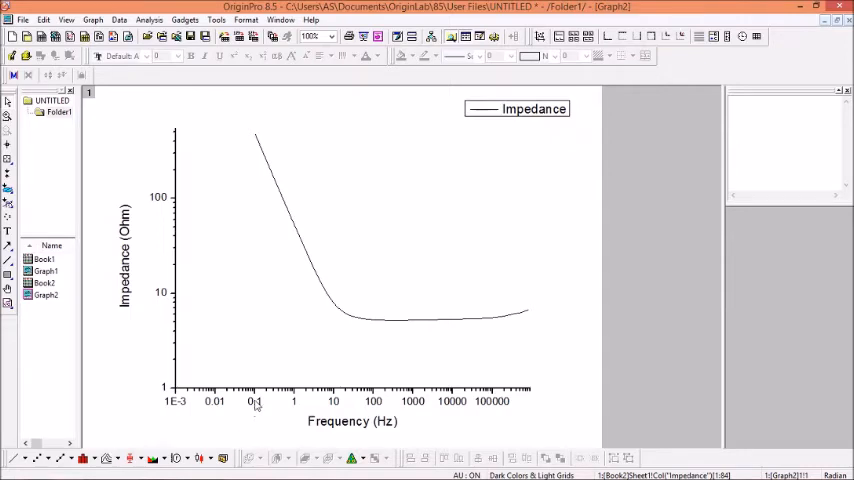
# Set the frequency axis scale to start from 0.1 so the impedance curve fills the plot.
pyautogui.doubleClick(257, 398)
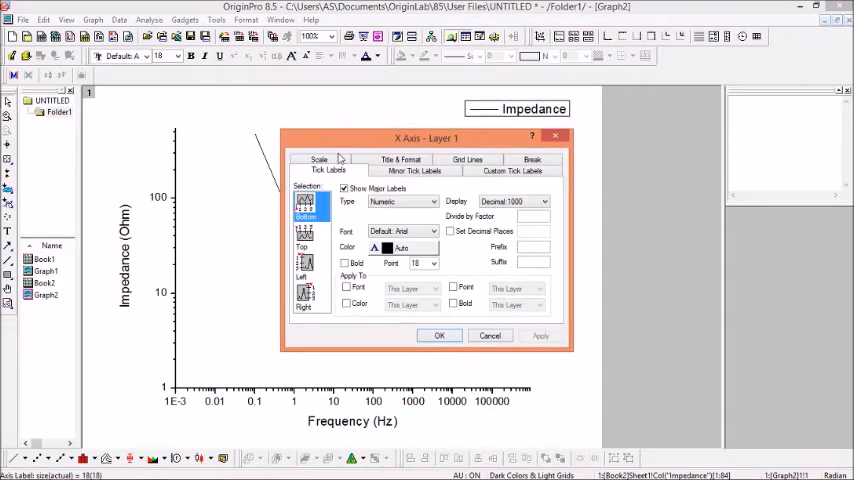
pyautogui.click(318, 169)
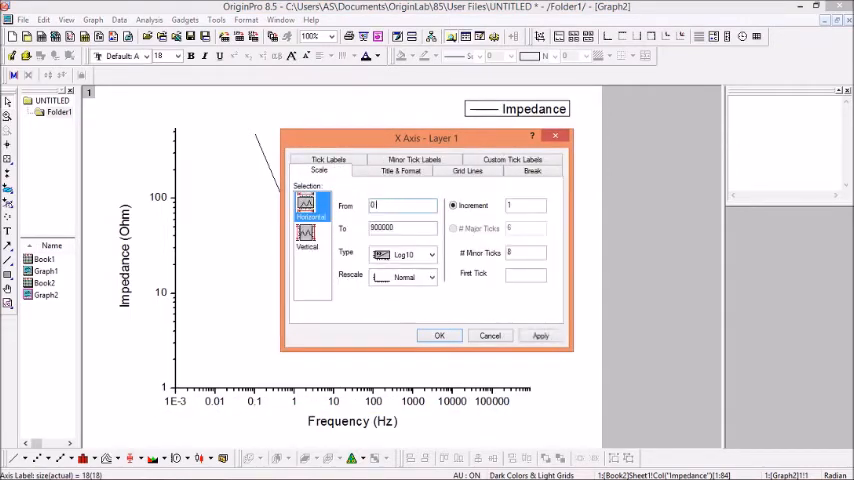
pyautogui.click(439, 335)
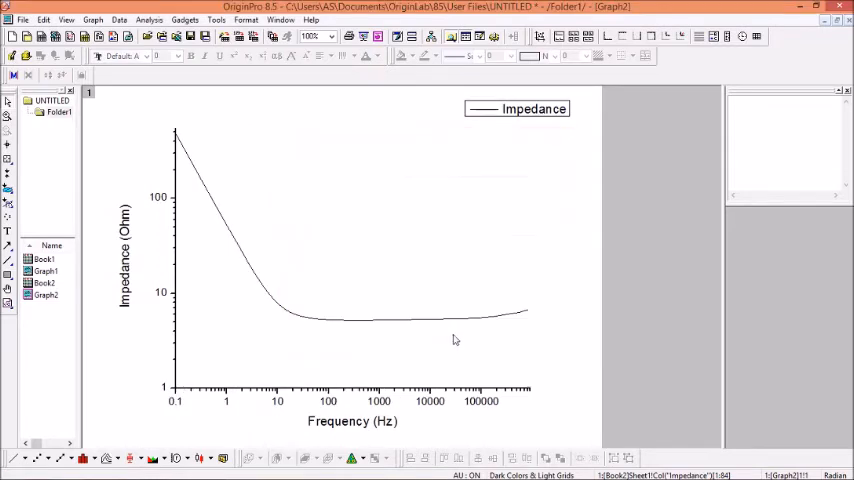
pyautogui.moveTo(168, 384)
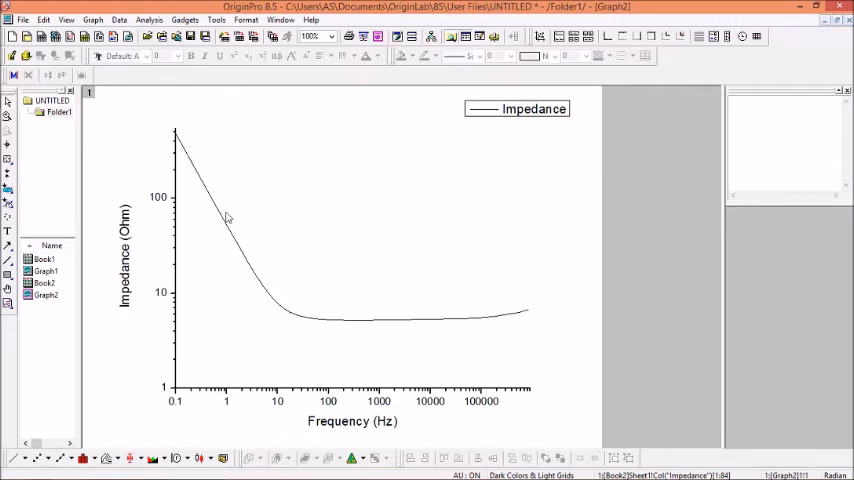
pyautogui.moveTo(124, 330)
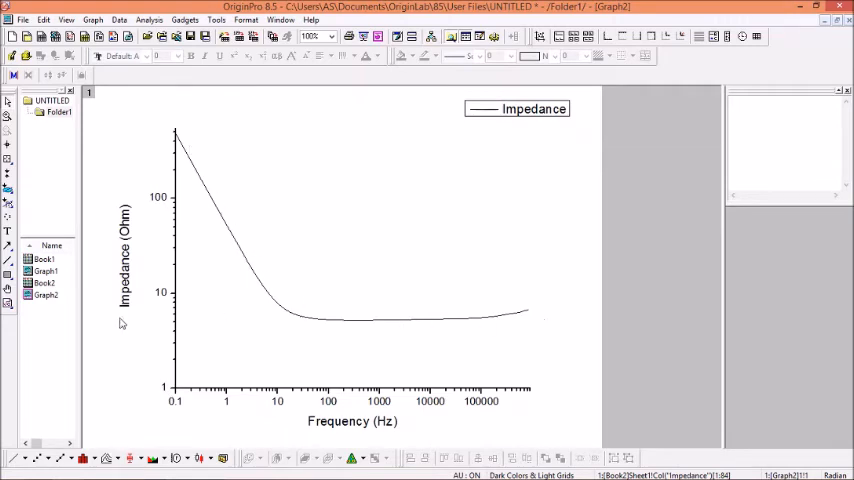
pyautogui.moveTo(384, 421)
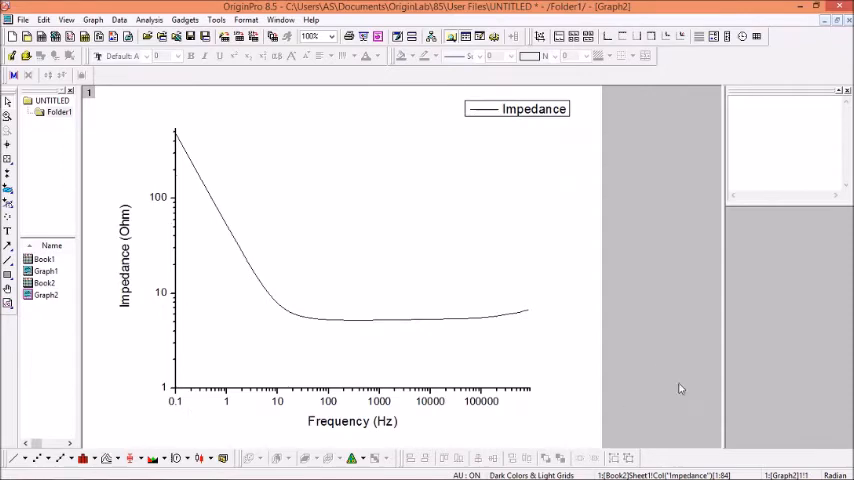
pyautogui.moveTo(198, 320)
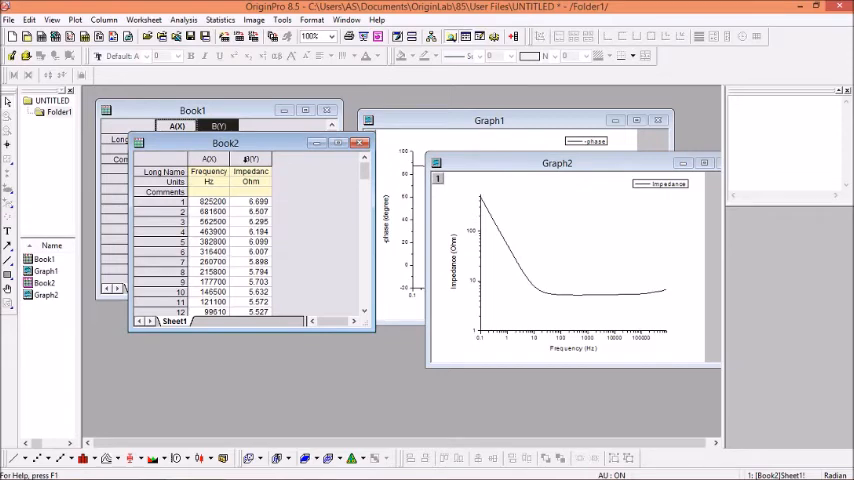
pyautogui.moveTo(287, 161)
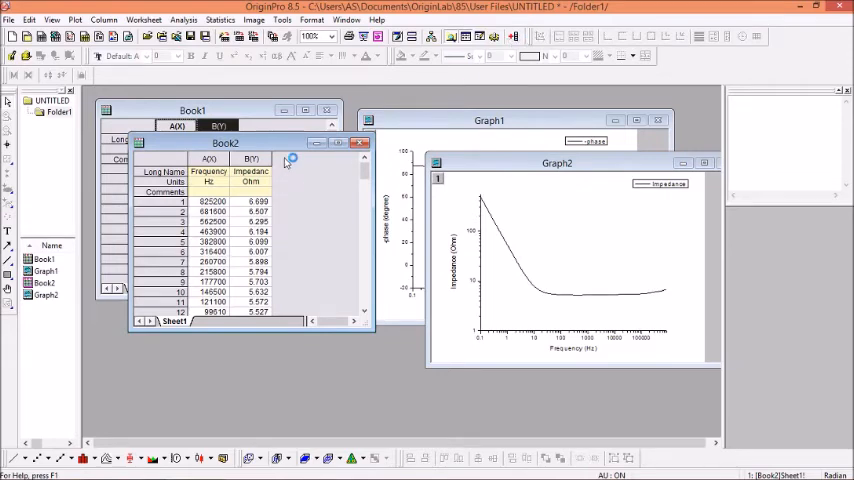
pyautogui.moveTo(509, 38)
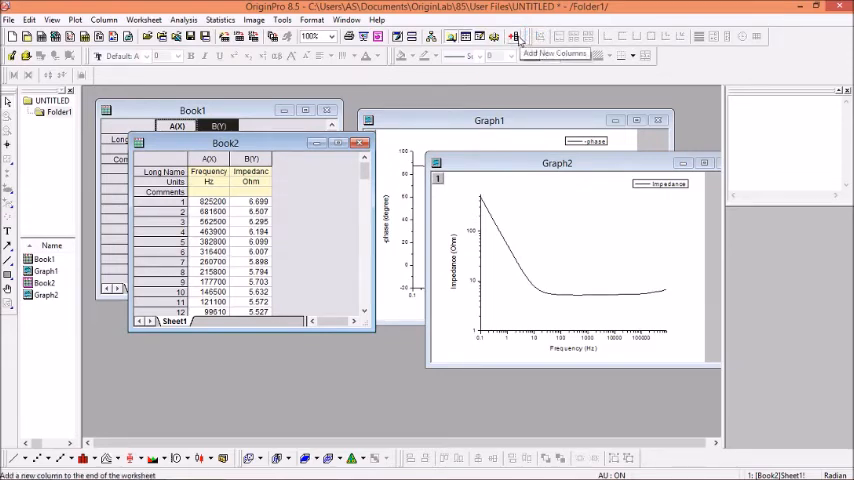
# Add columns C and D to Book2 and name them log(frequency) and log(Z).
pyautogui.click(514, 38)
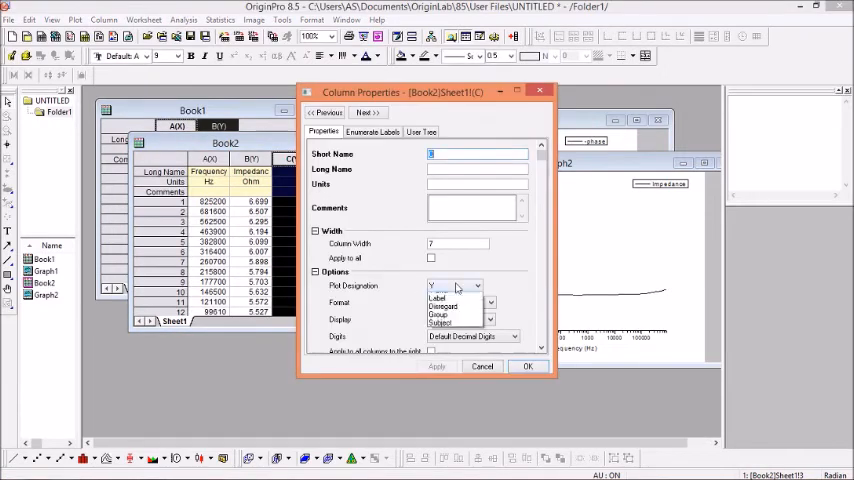
pyautogui.click(527, 365)
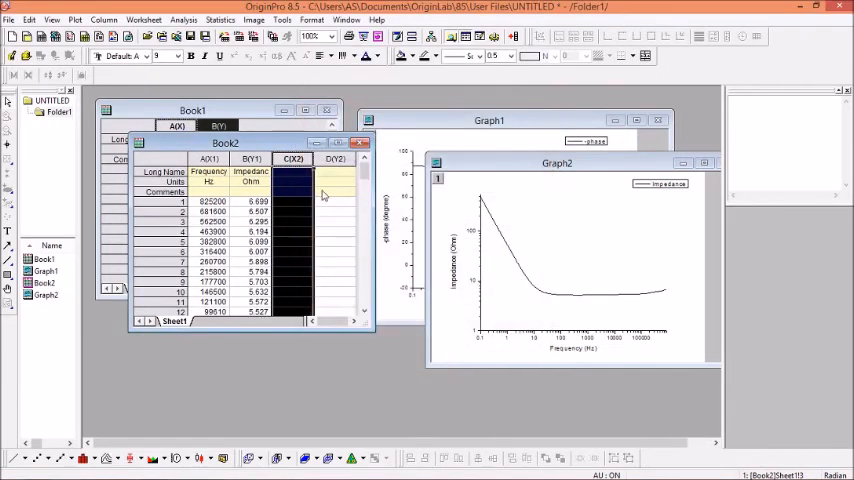
pyautogui.click(293, 172)
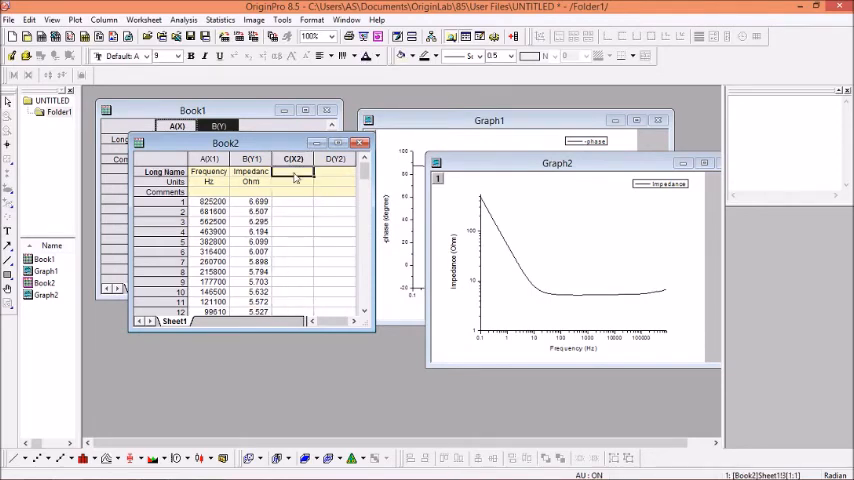
pyautogui.write('log(freque')
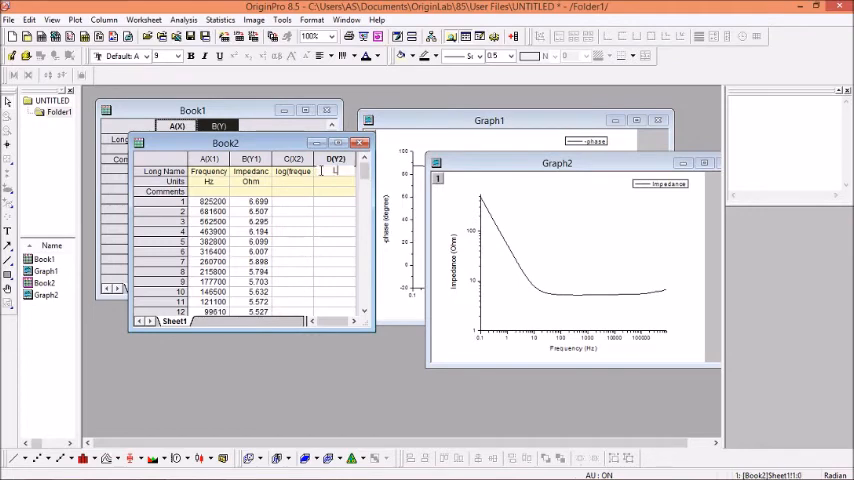
pyautogui.write('Log')
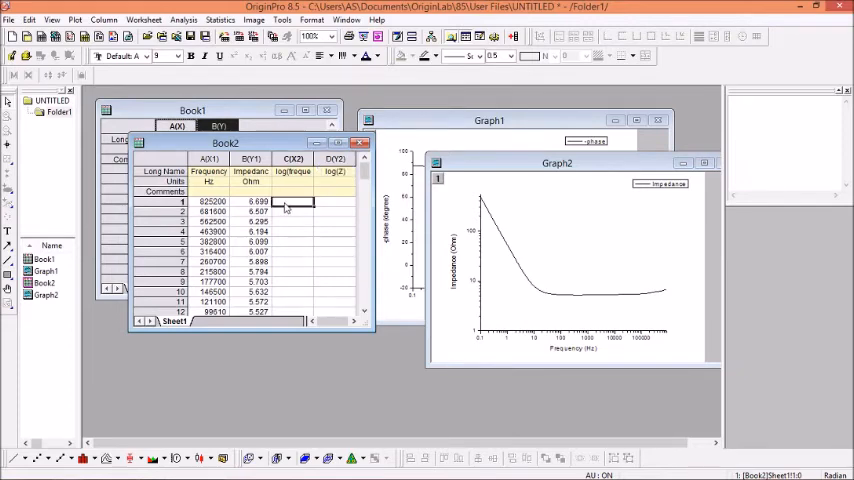
pyautogui.click(293, 159)
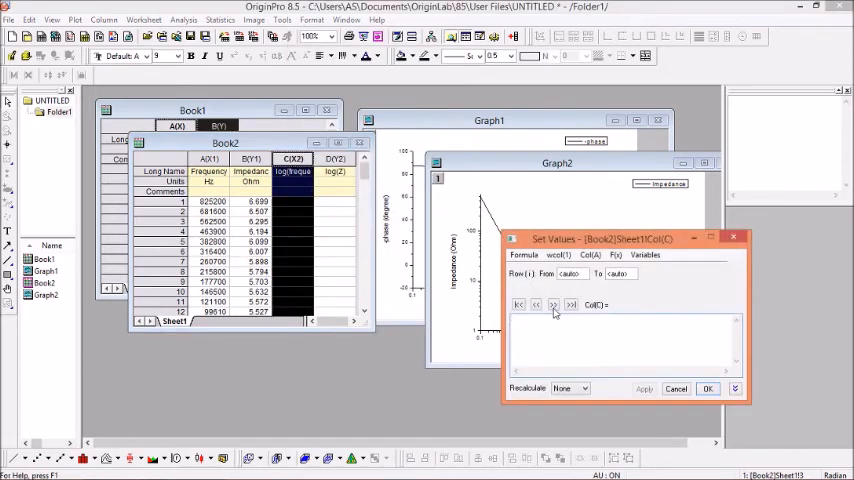
# Fill column C with the formula log(Col(Frequency)).
pyautogui.write('lo')
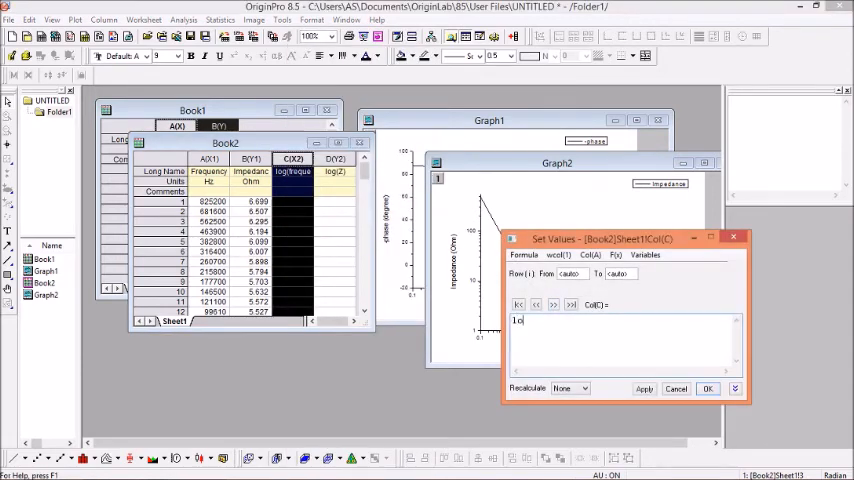
pyautogui.write('g')
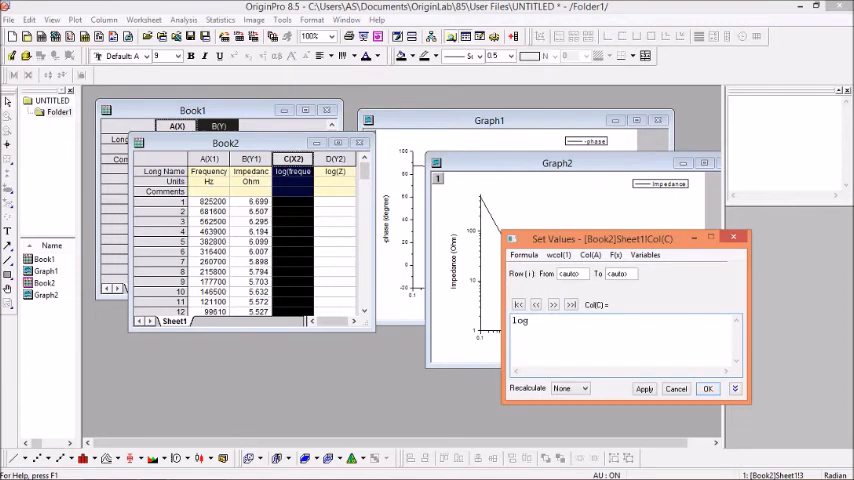
pyautogui.write('(')
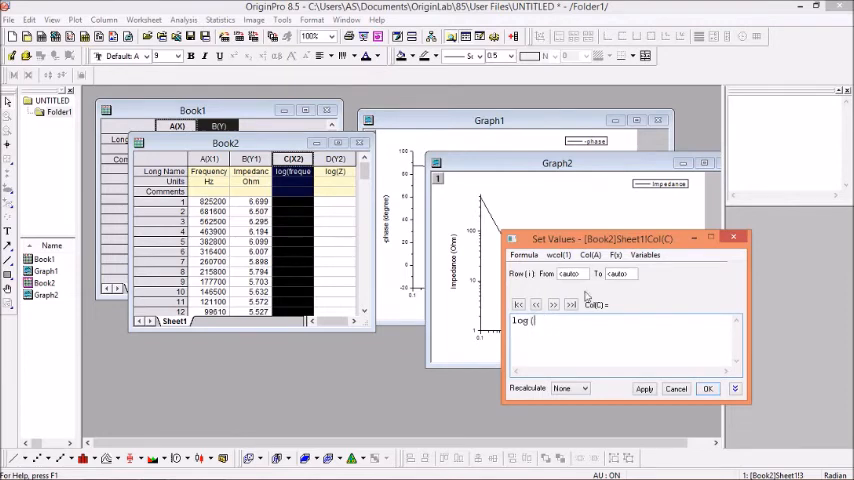
pyautogui.write('Col(Frequency)')
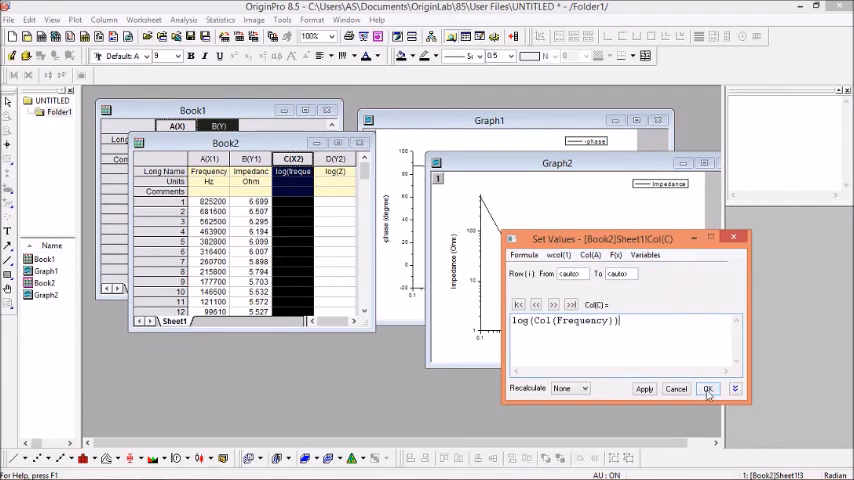
pyautogui.click(708, 388)
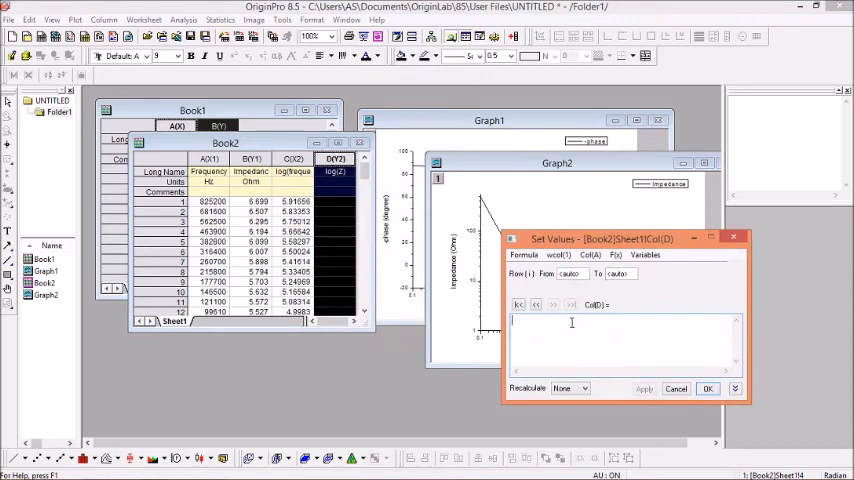
# Fill column D with the formula log(Col(Impedance)).
pyautogui.write('1og')
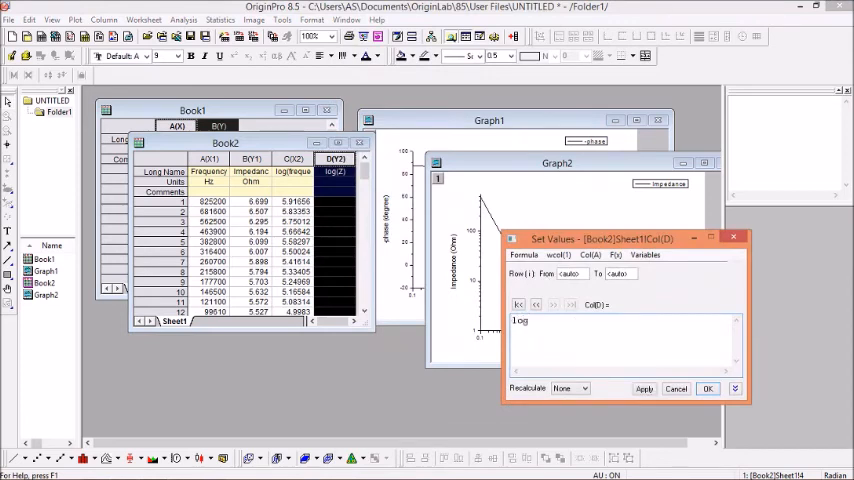
pyautogui.write('()')
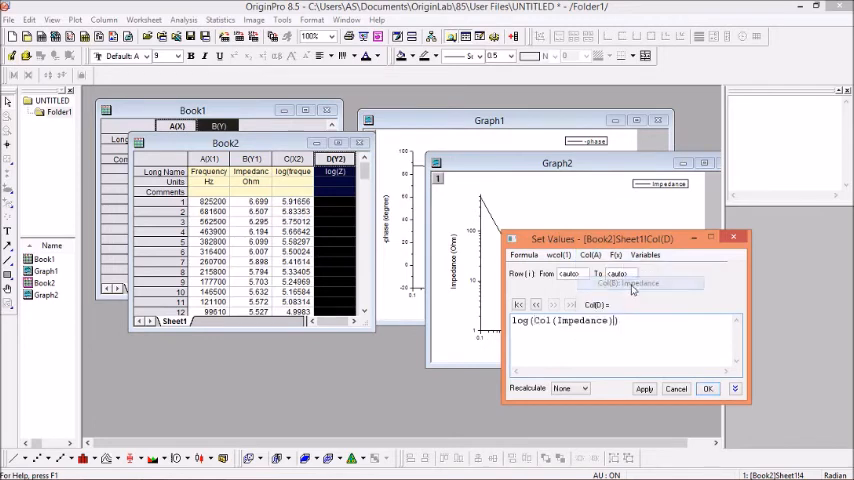
pyautogui.click(708, 388)
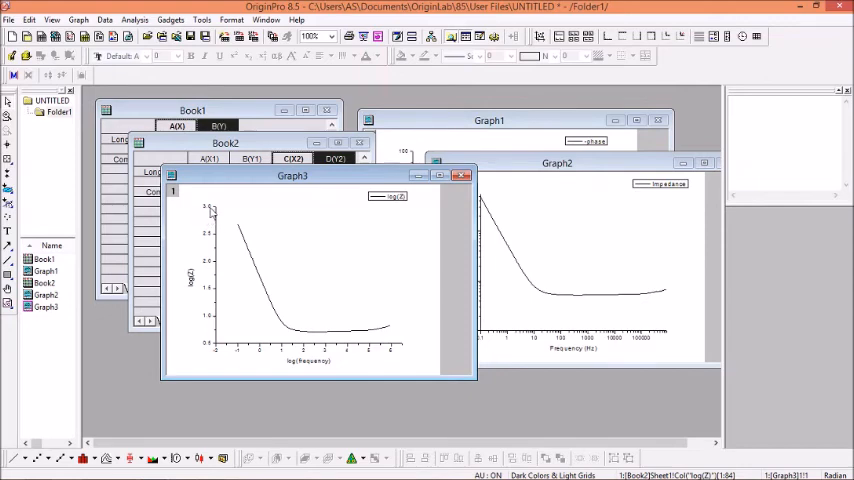
pyautogui.moveTo(201, 276)
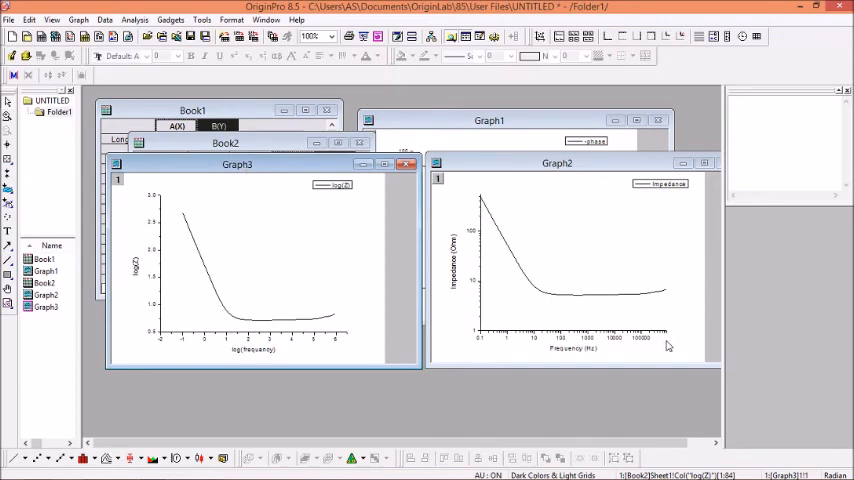
pyautogui.moveTo(488, 338)
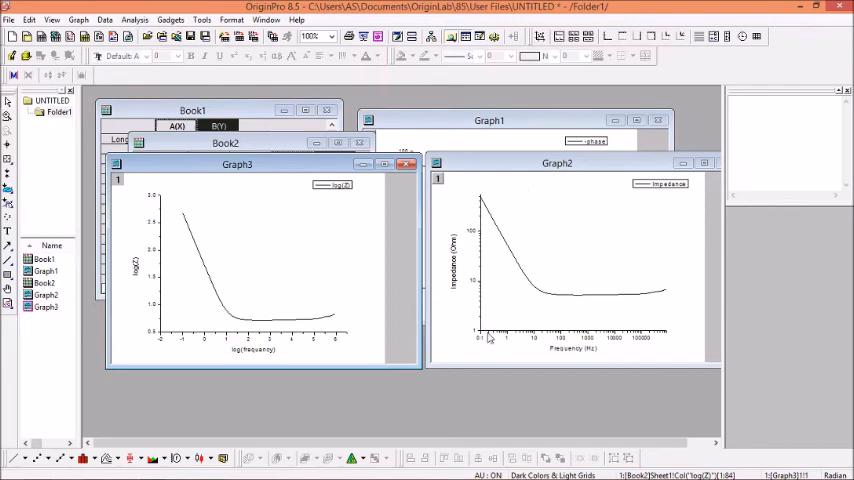
pyautogui.moveTo(476, 195)
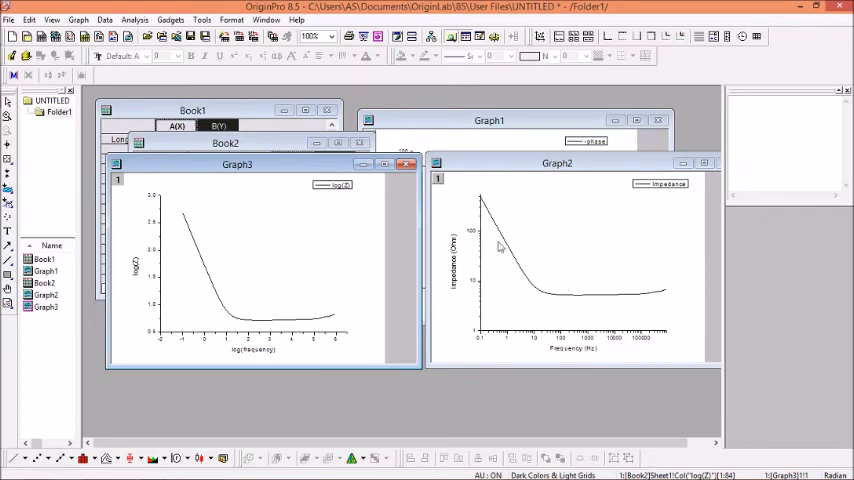
pyautogui.moveTo(496, 272)
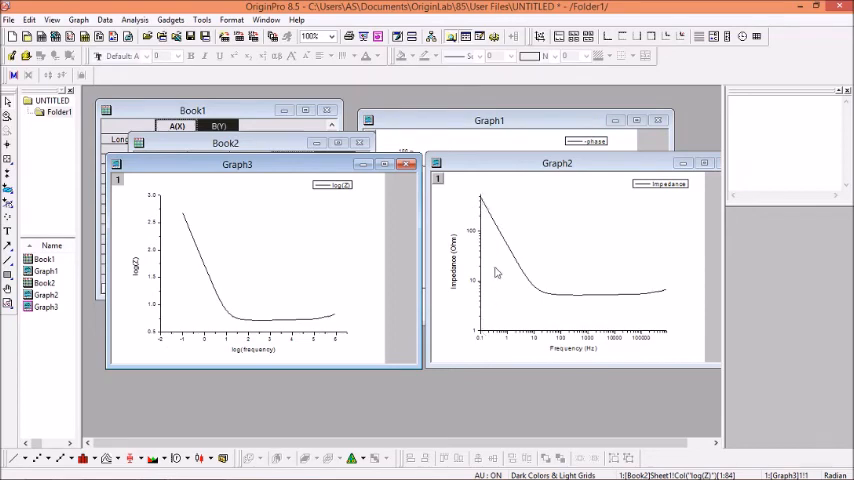
pyautogui.moveTo(640, 290)
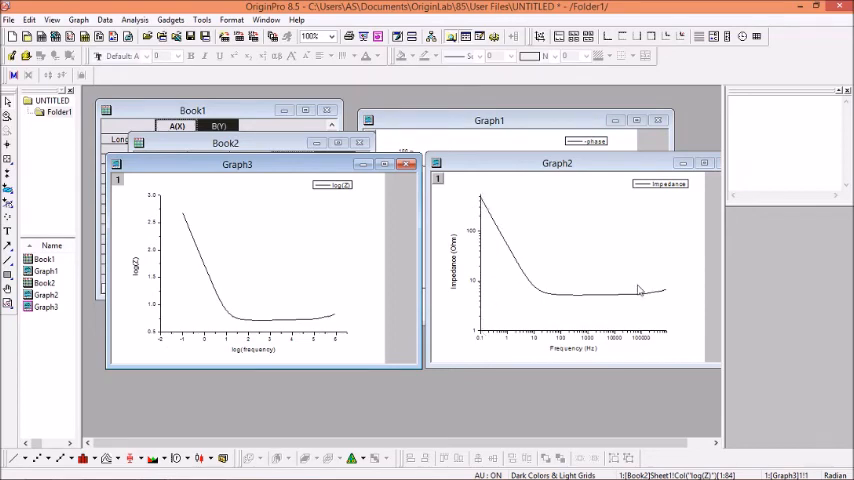